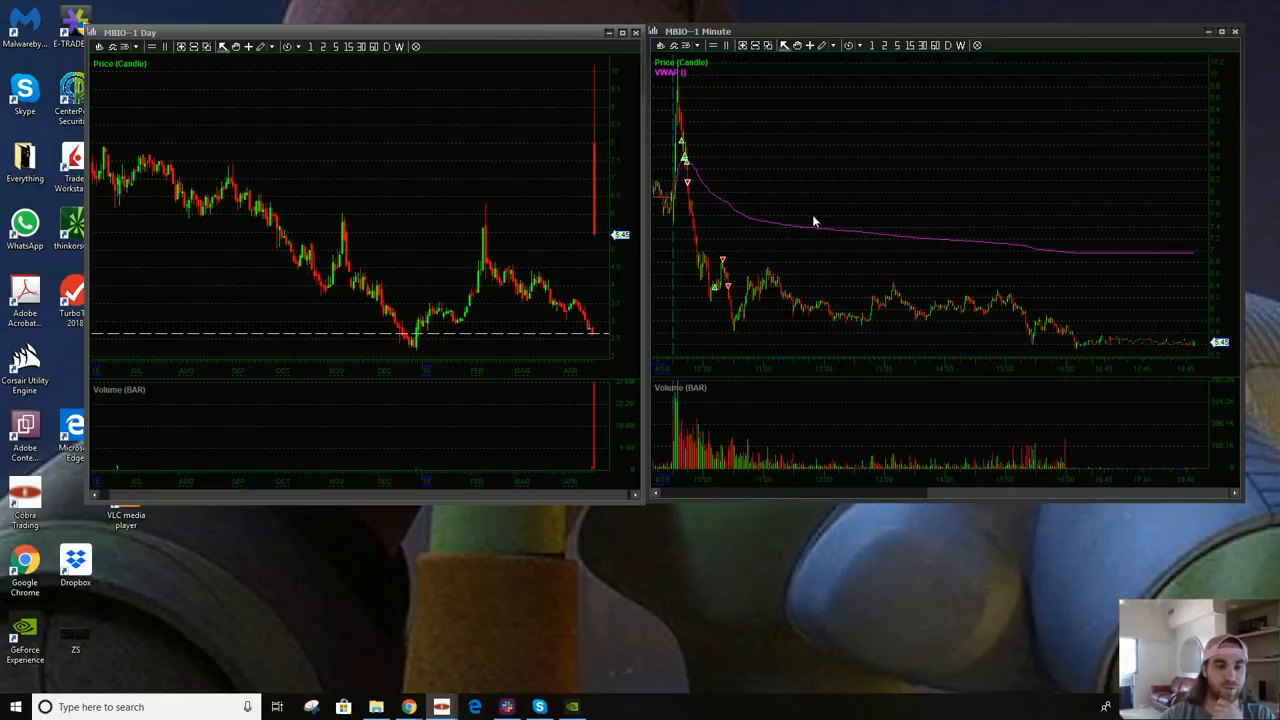
mouse_move(738, 242)
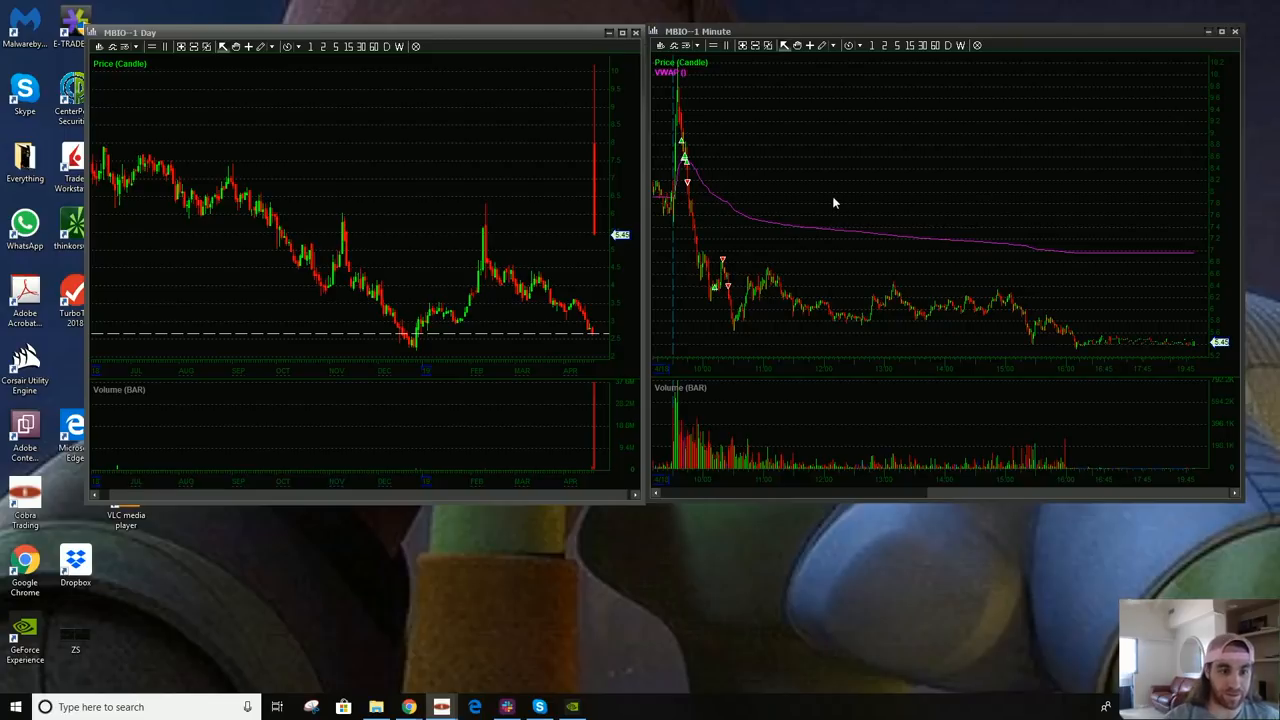
mouse_move(970, 192)
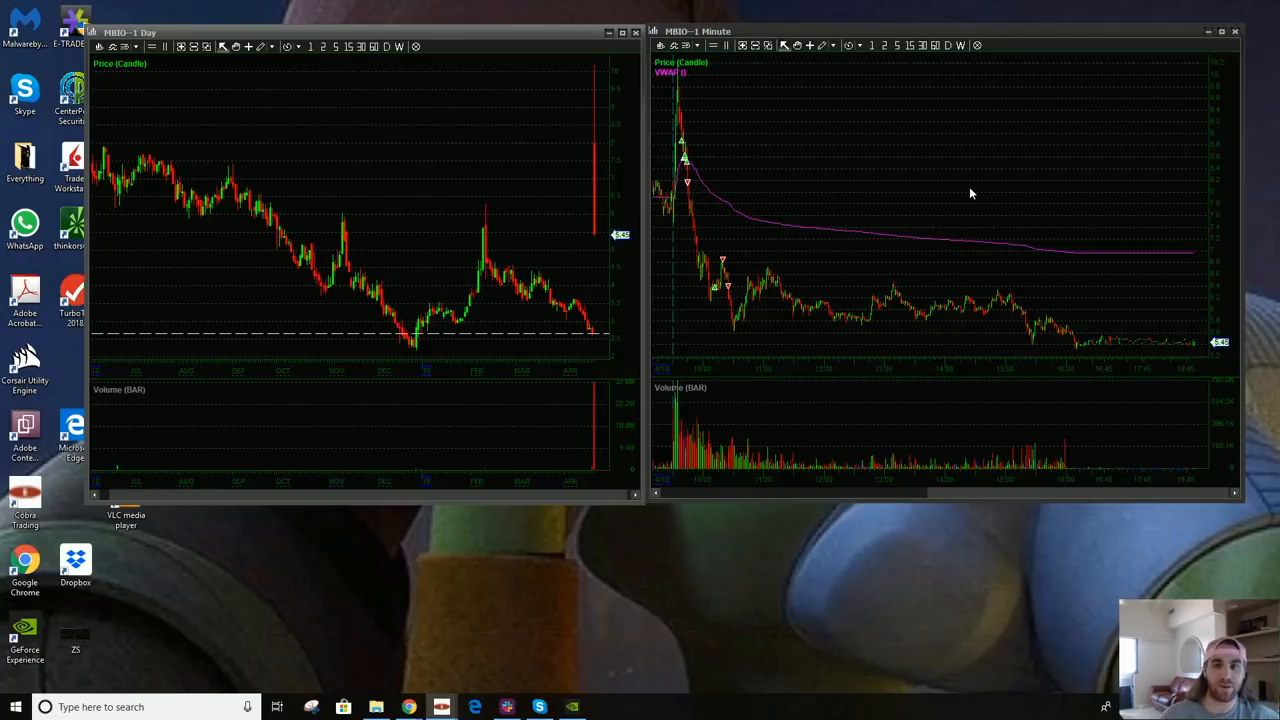
mouse_move(830, 160)
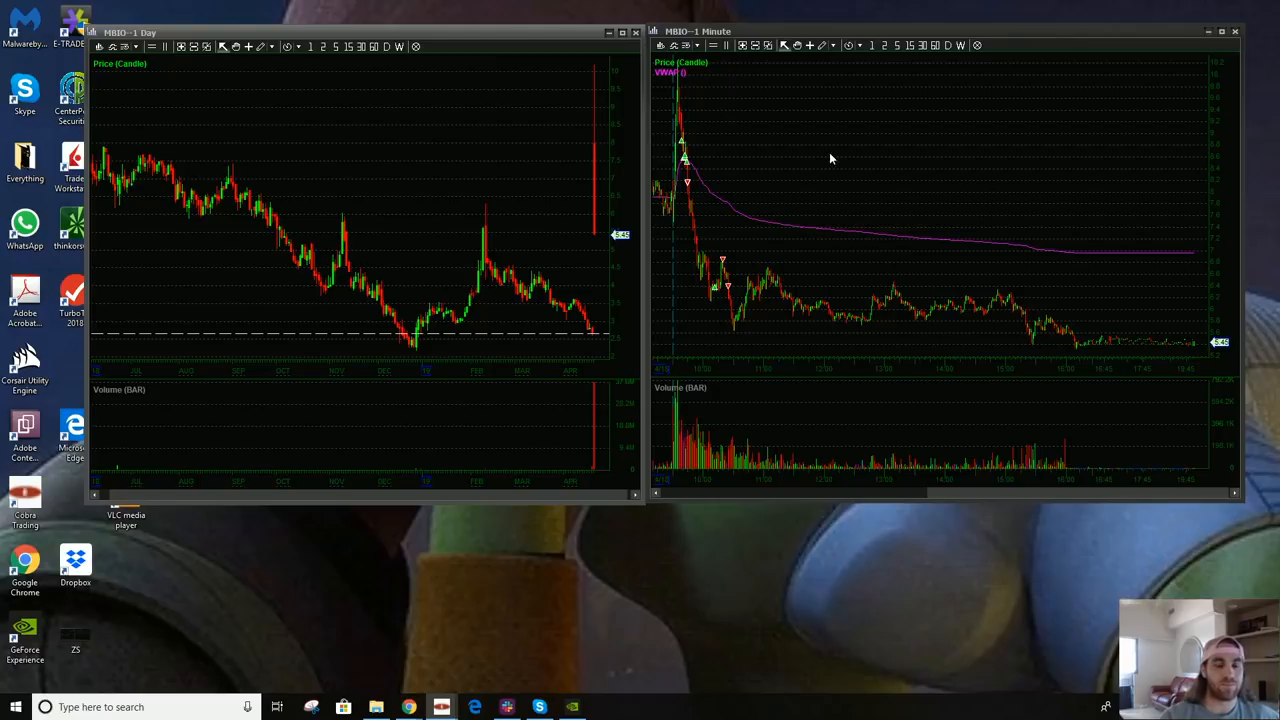
mouse_move(1068, 184)
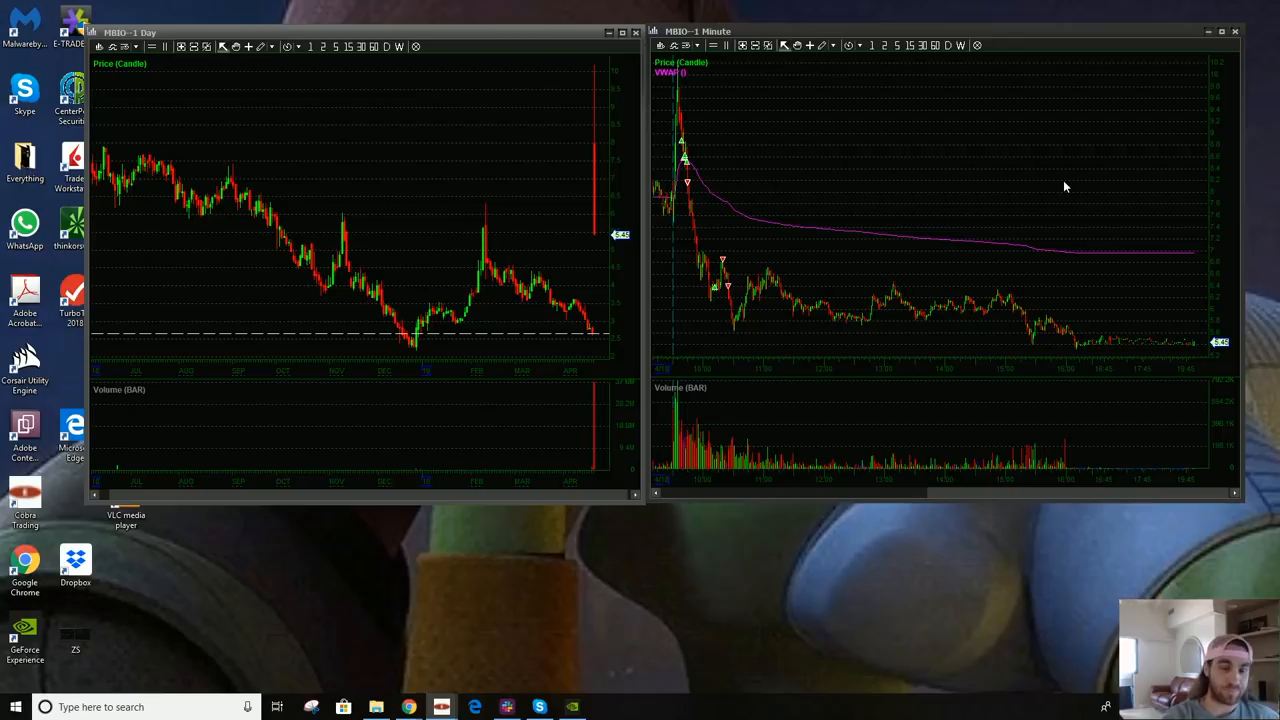
mouse_move(1052, 184)
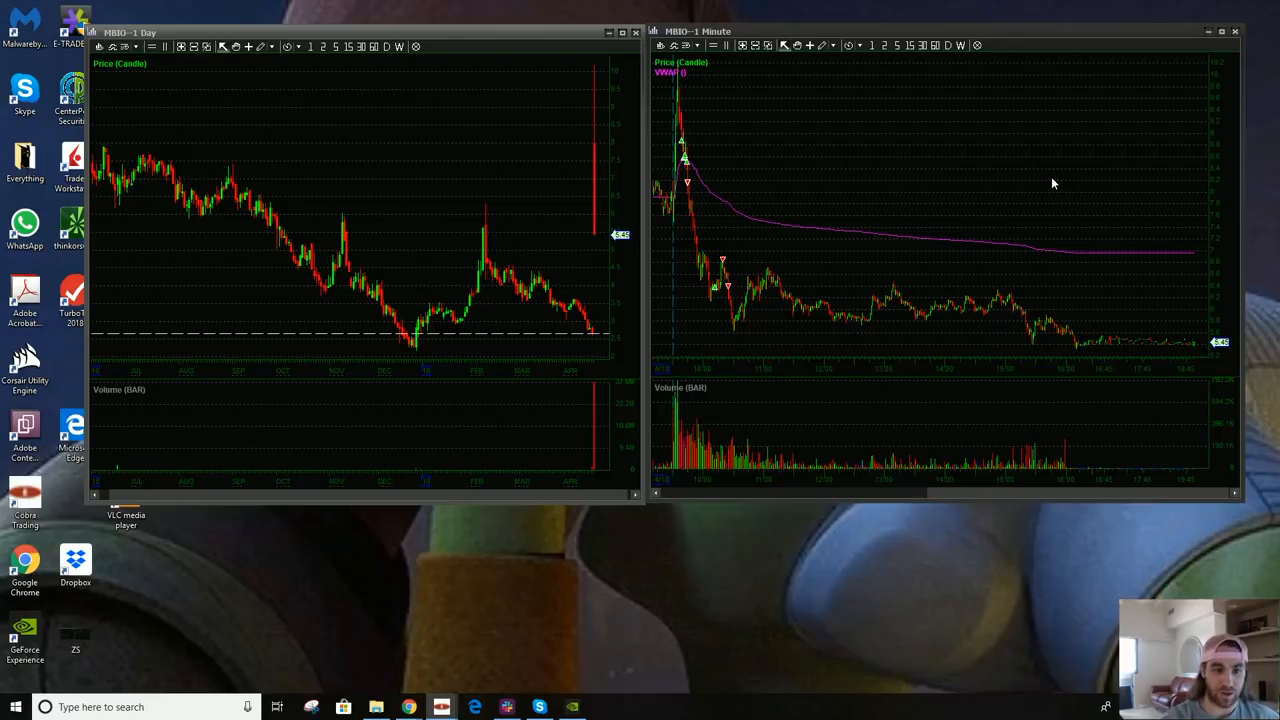
mouse_move(656, 100)
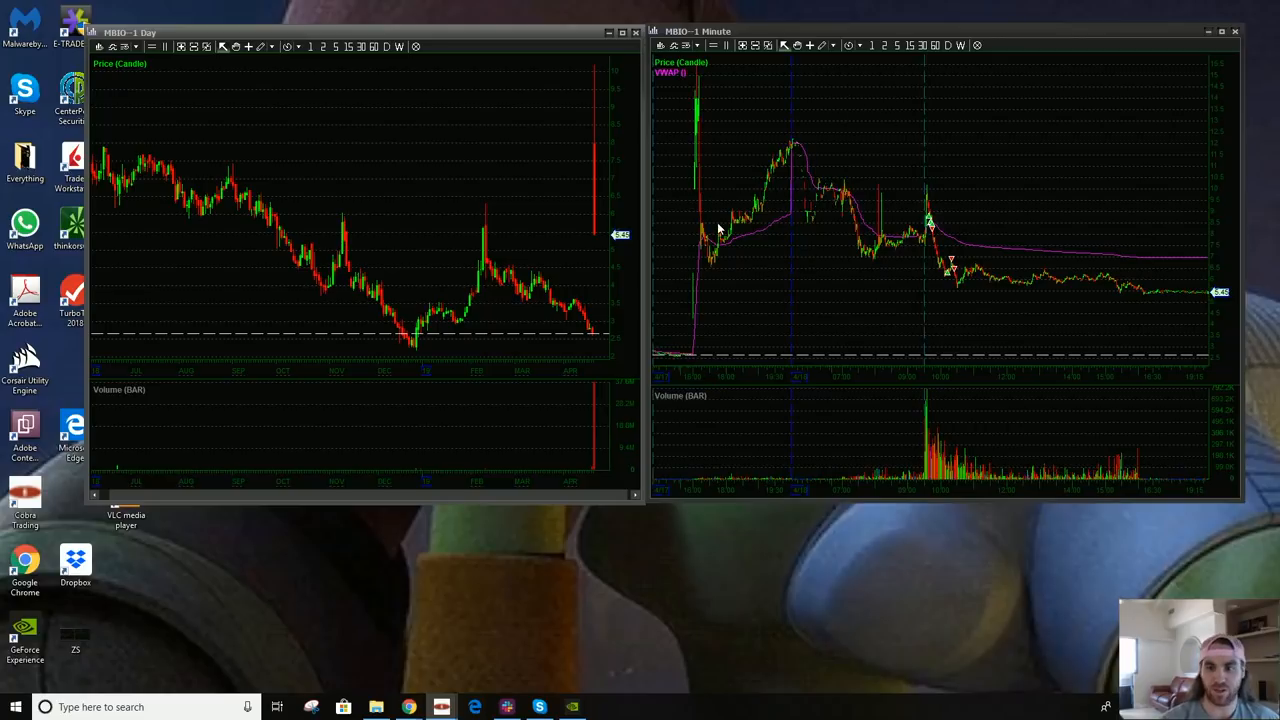
mouse_move(720, 256)
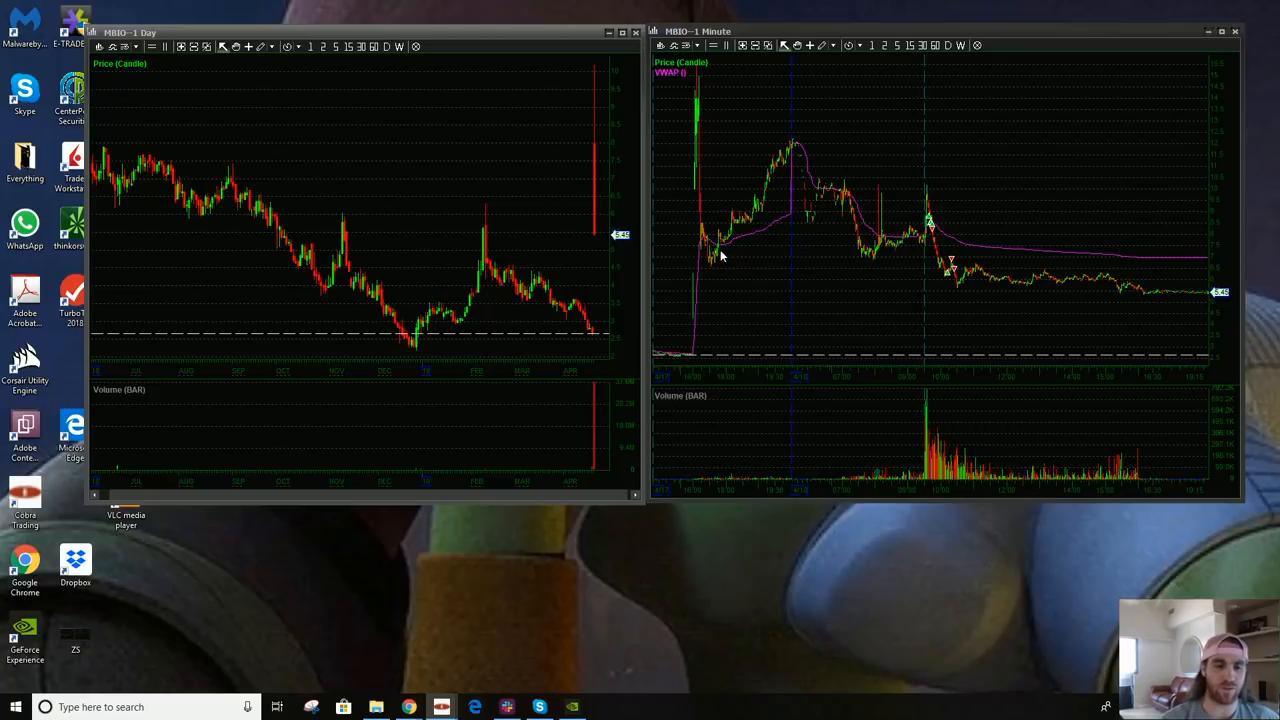
mouse_move(750, 272)
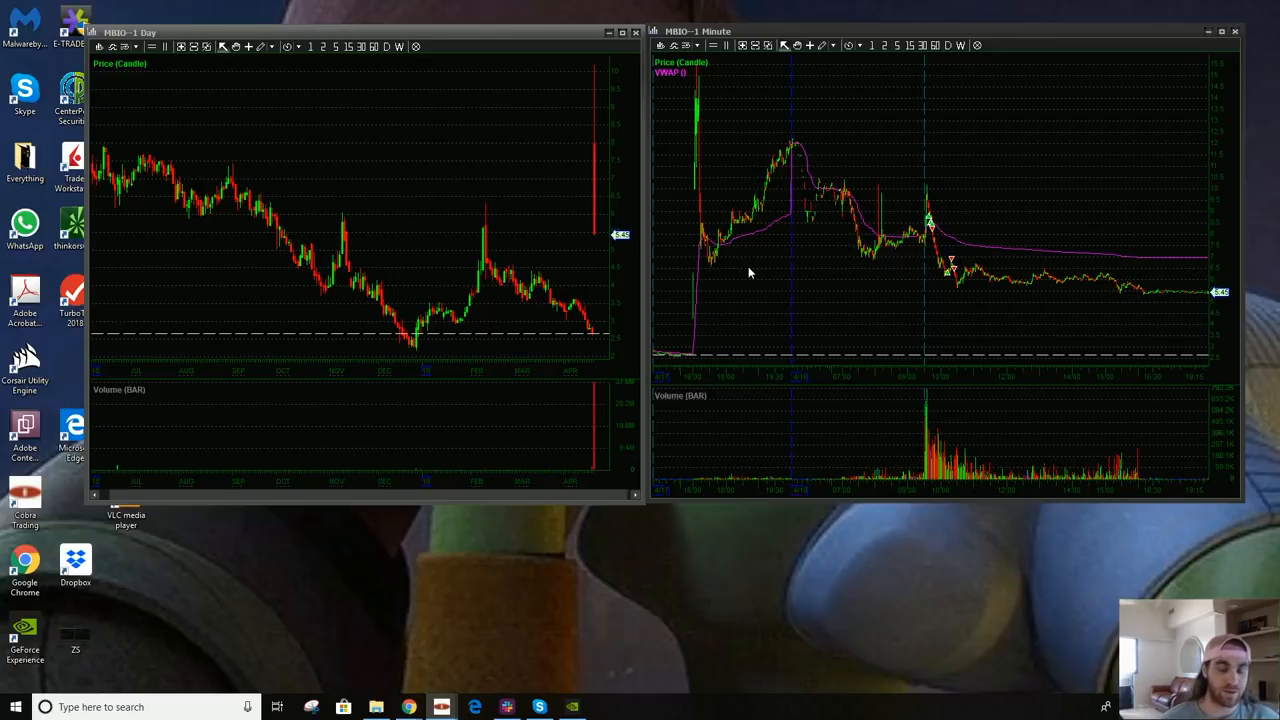
mouse_move(784, 176)
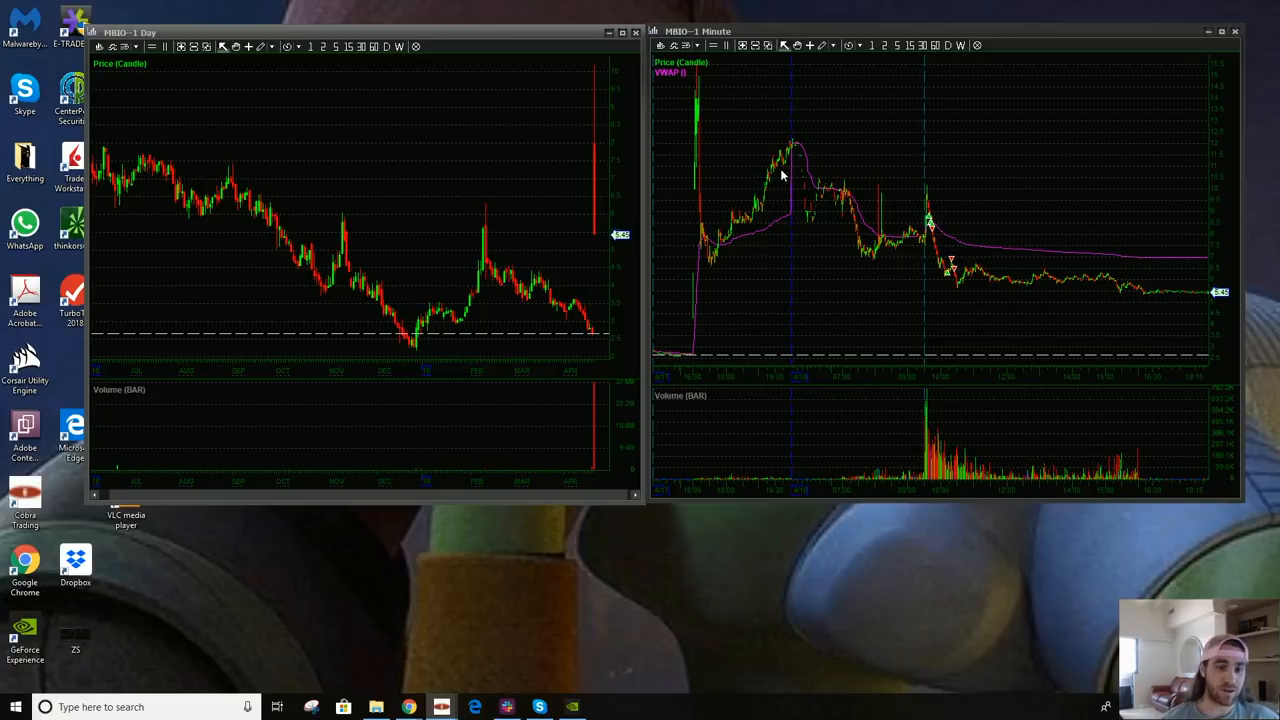
mouse_move(712, 246)
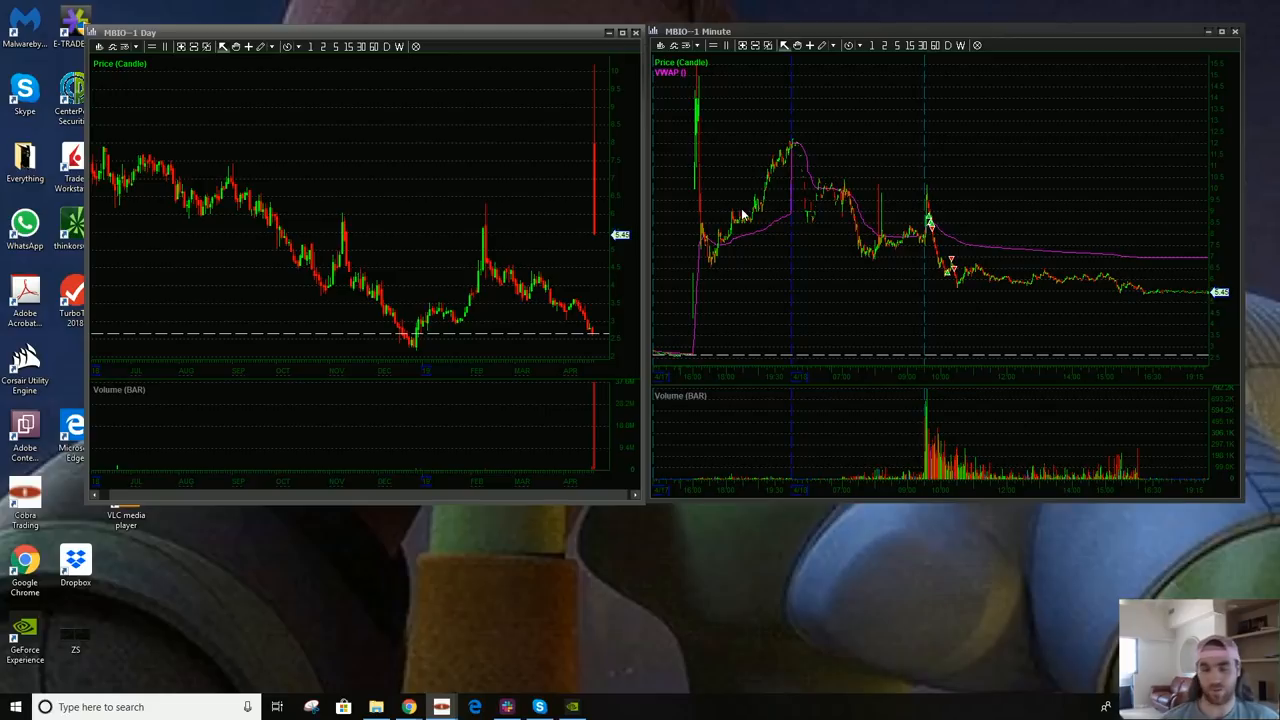
mouse_move(912, 132)
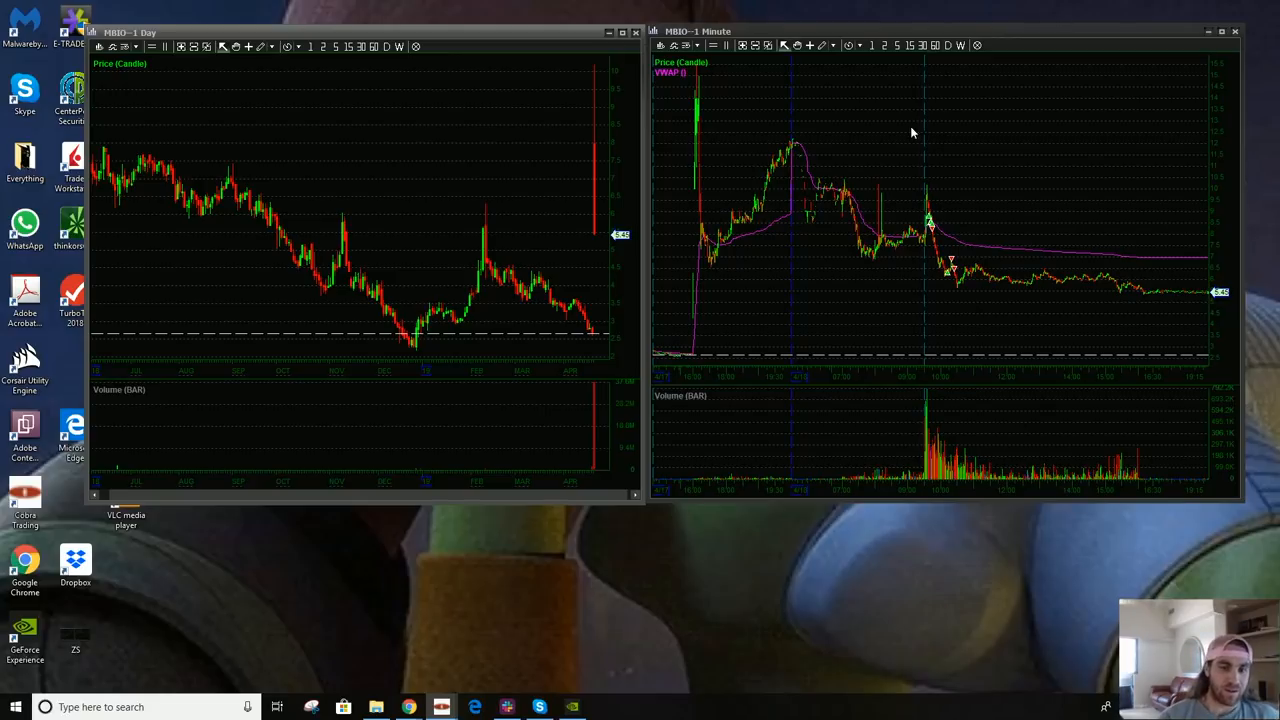
mouse_move(772, 216)
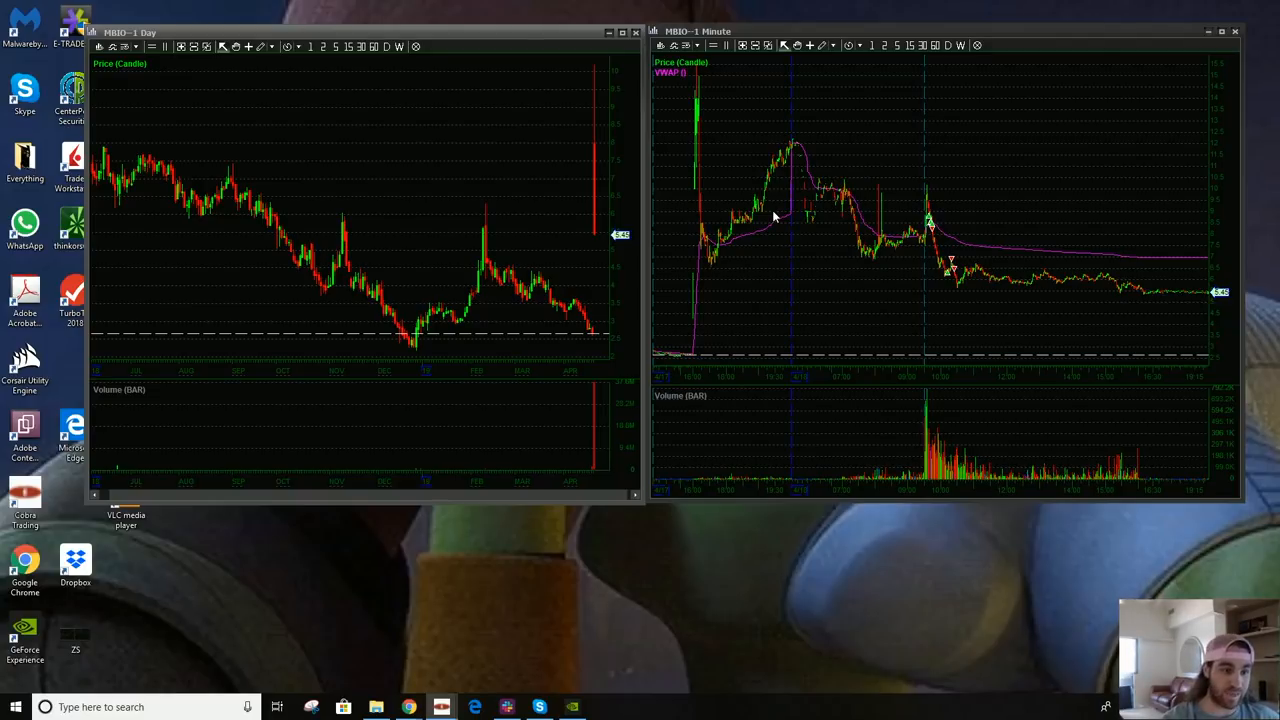
mouse_move(428, 168)
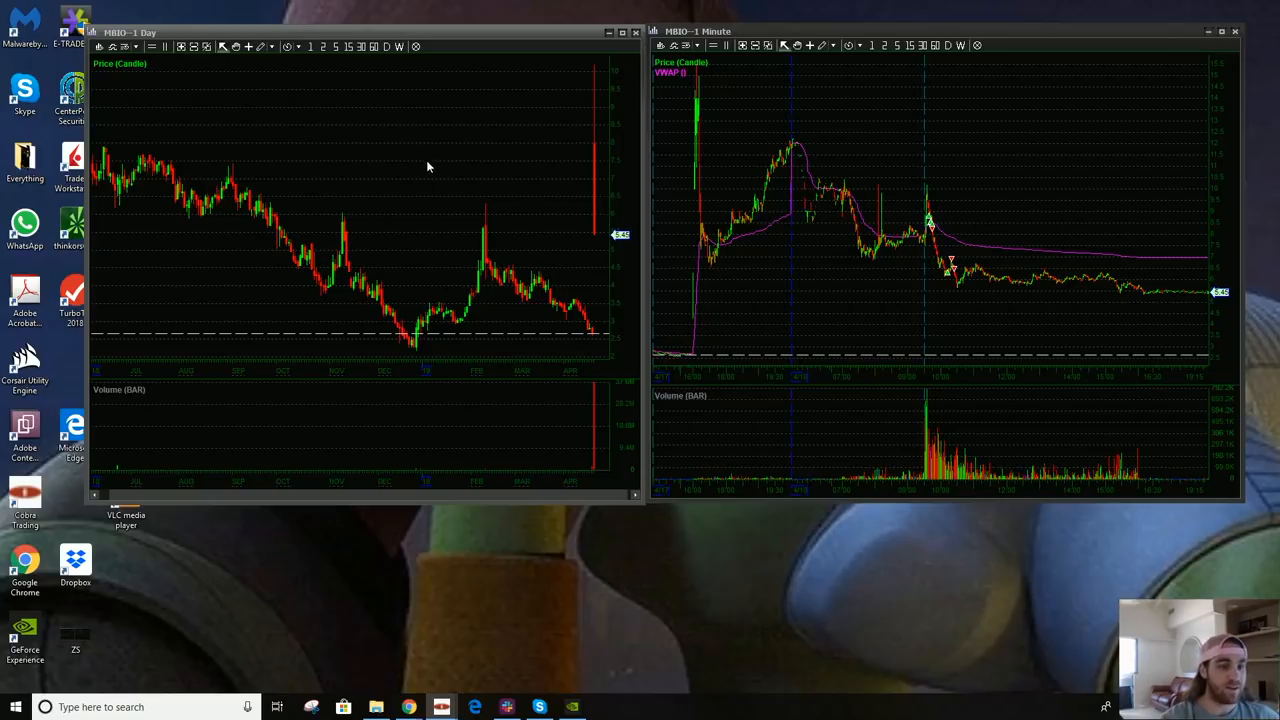
mouse_move(534, 160)
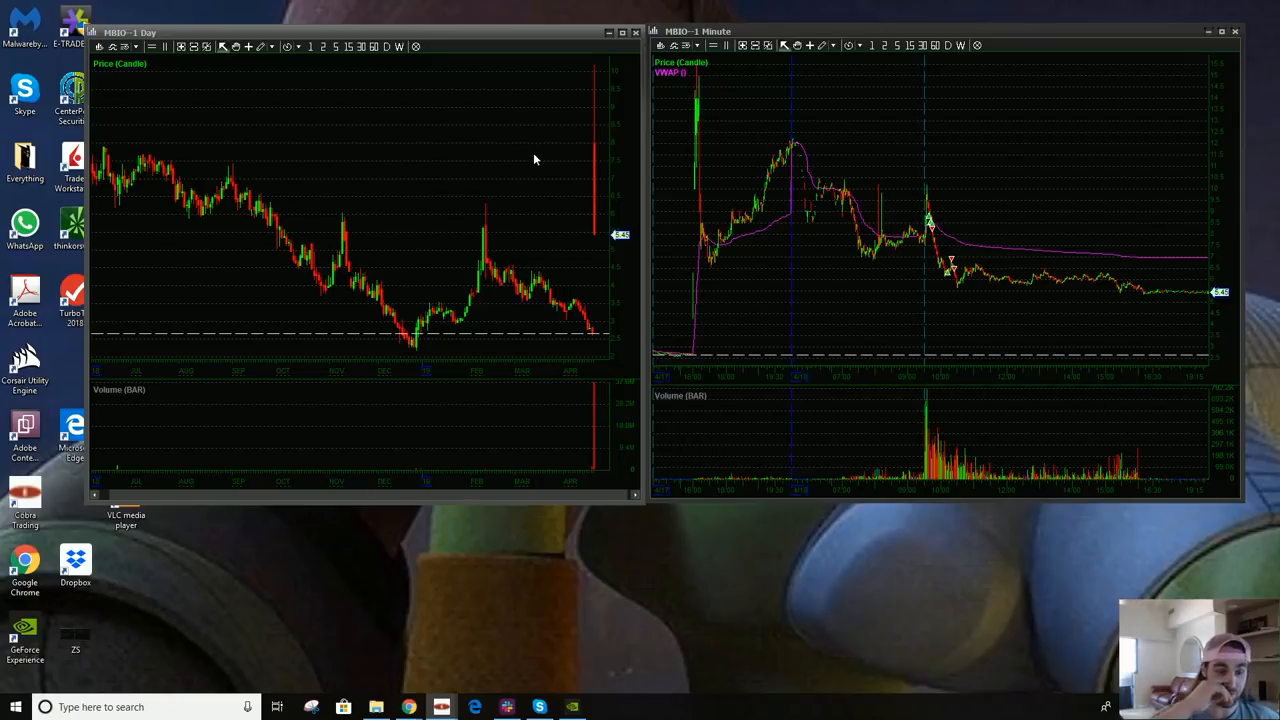
mouse_move(496, 152)
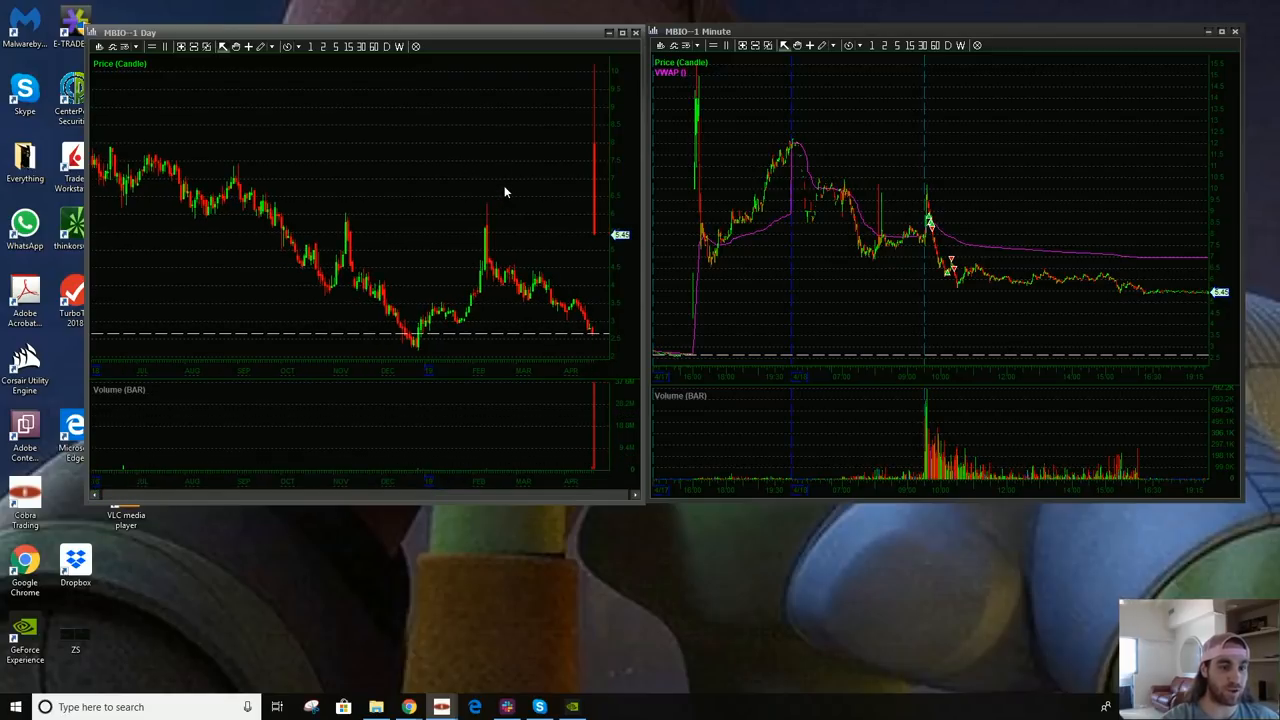
mouse_move(516, 206)
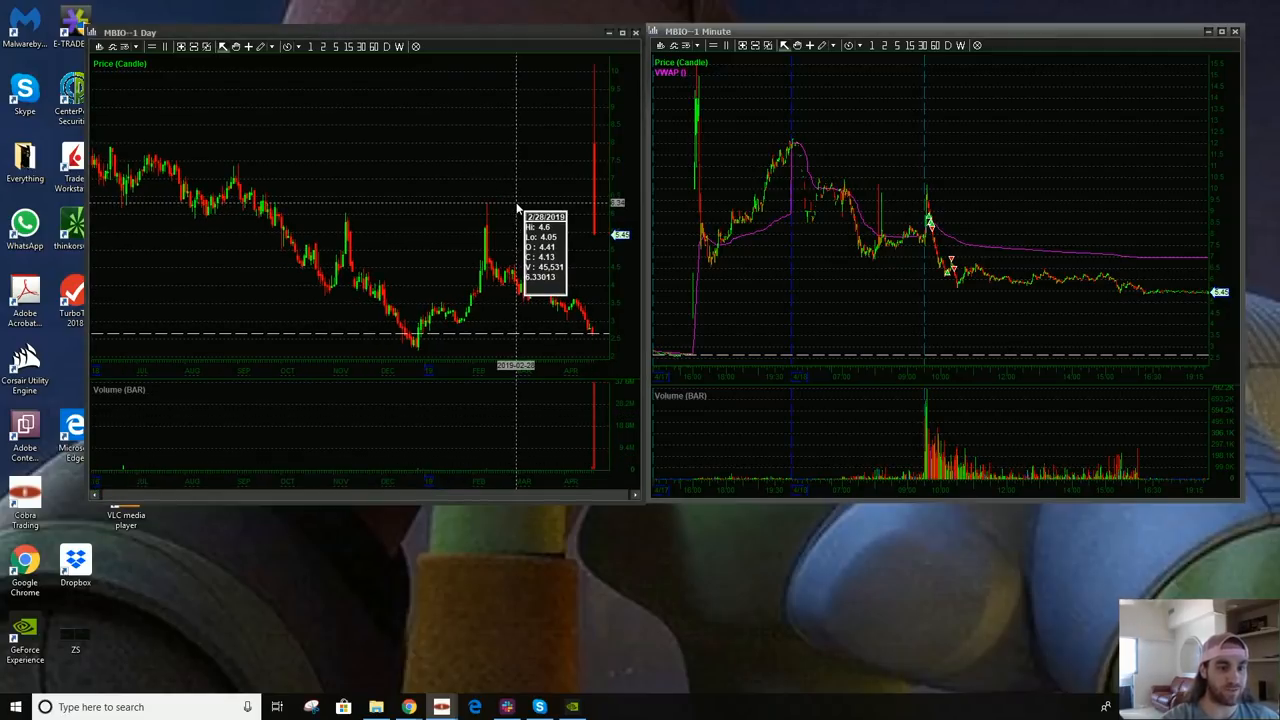
mouse_move(512, 212)
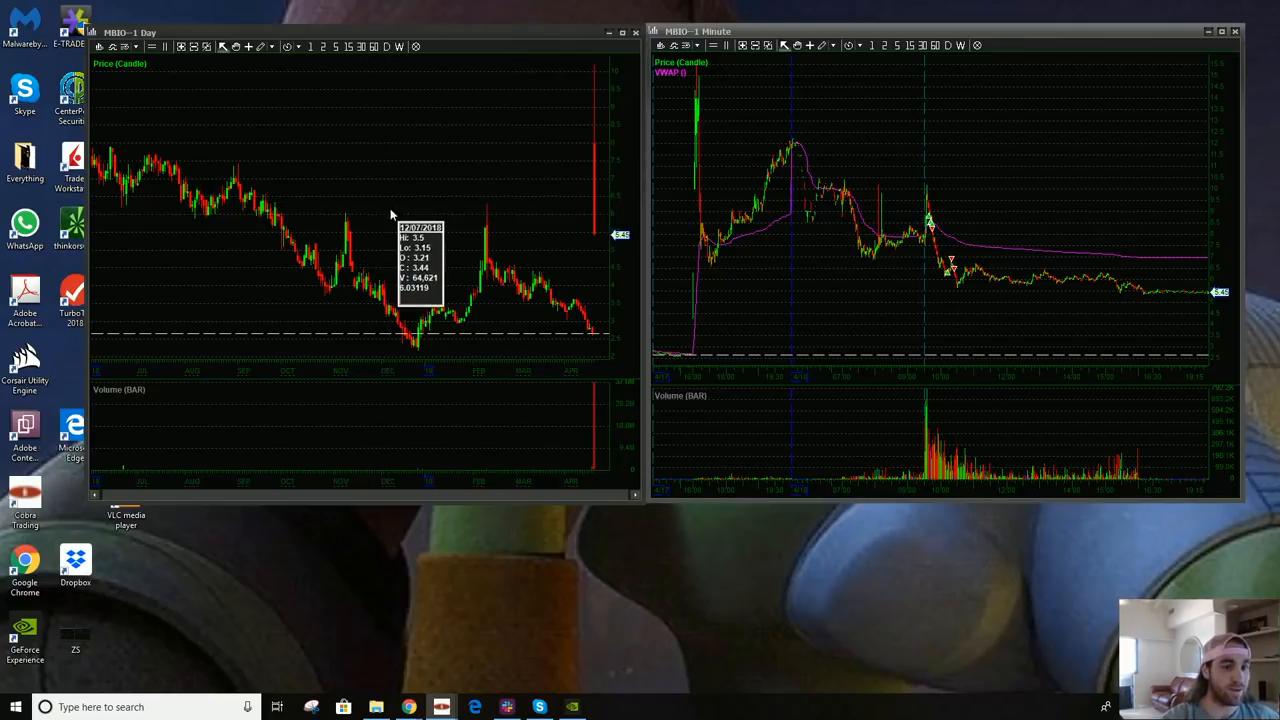
mouse_move(178, 148)
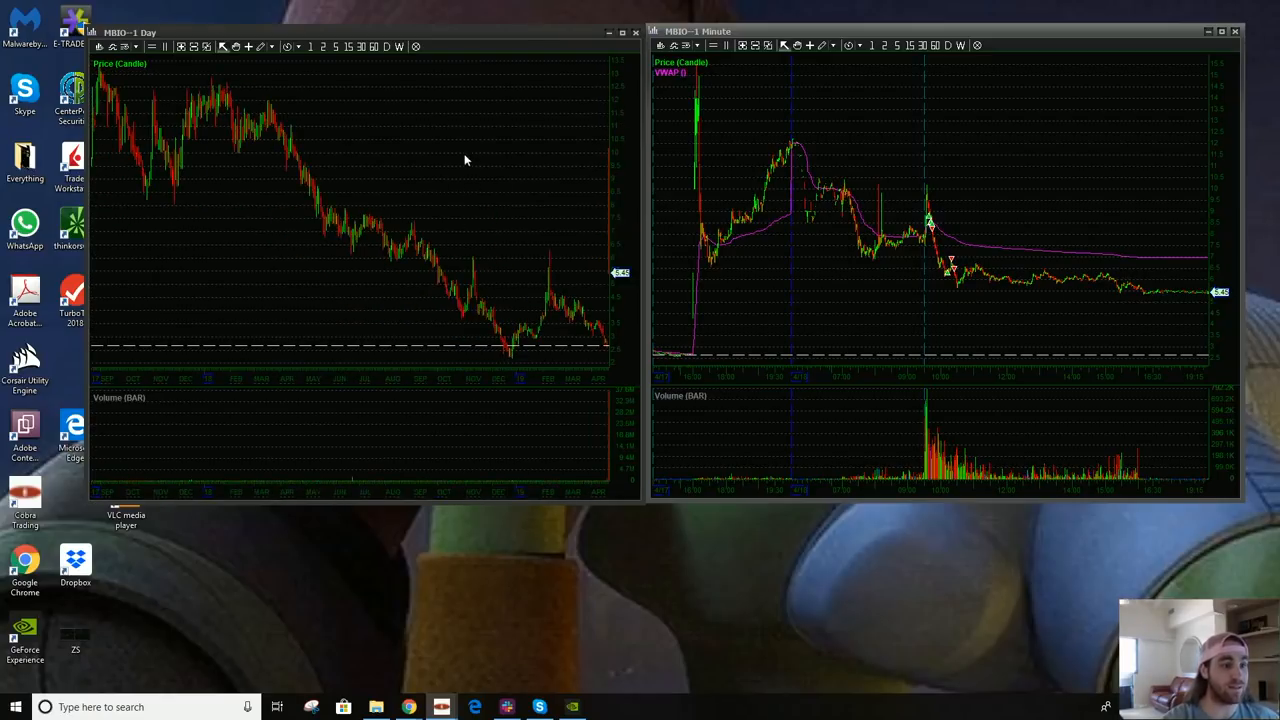
mouse_move(300, 154)
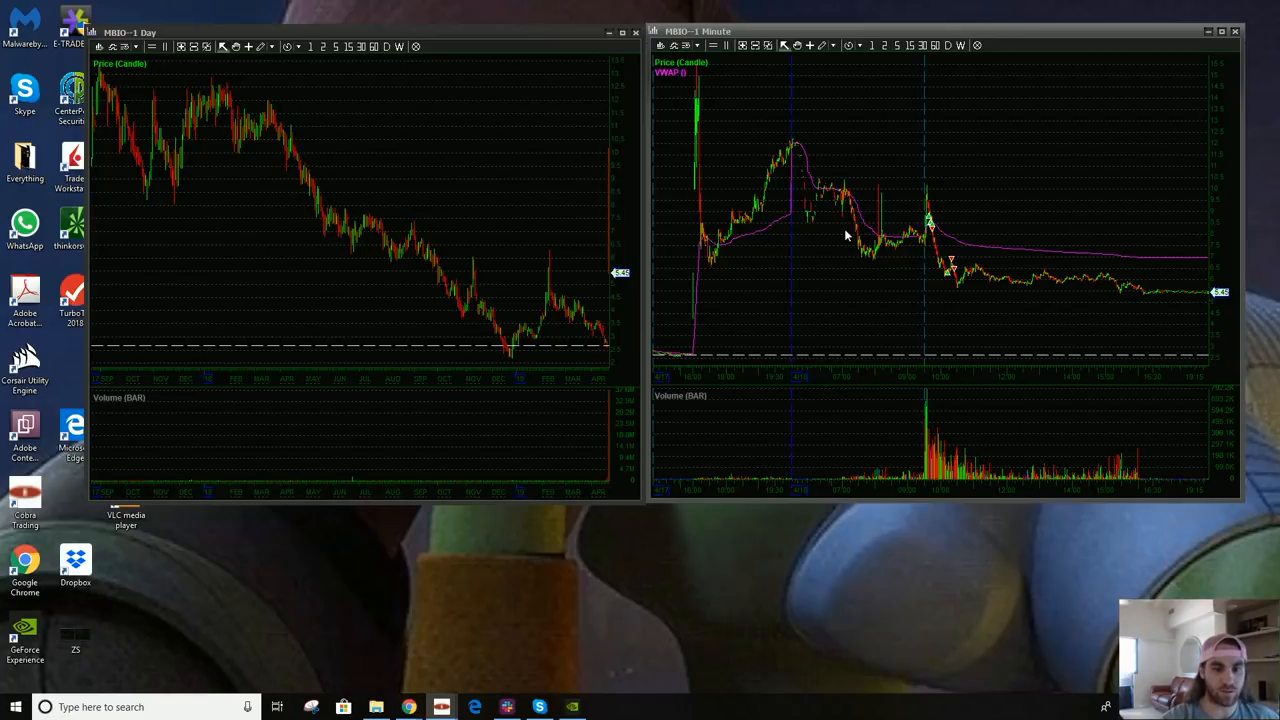
mouse_move(824, 196)
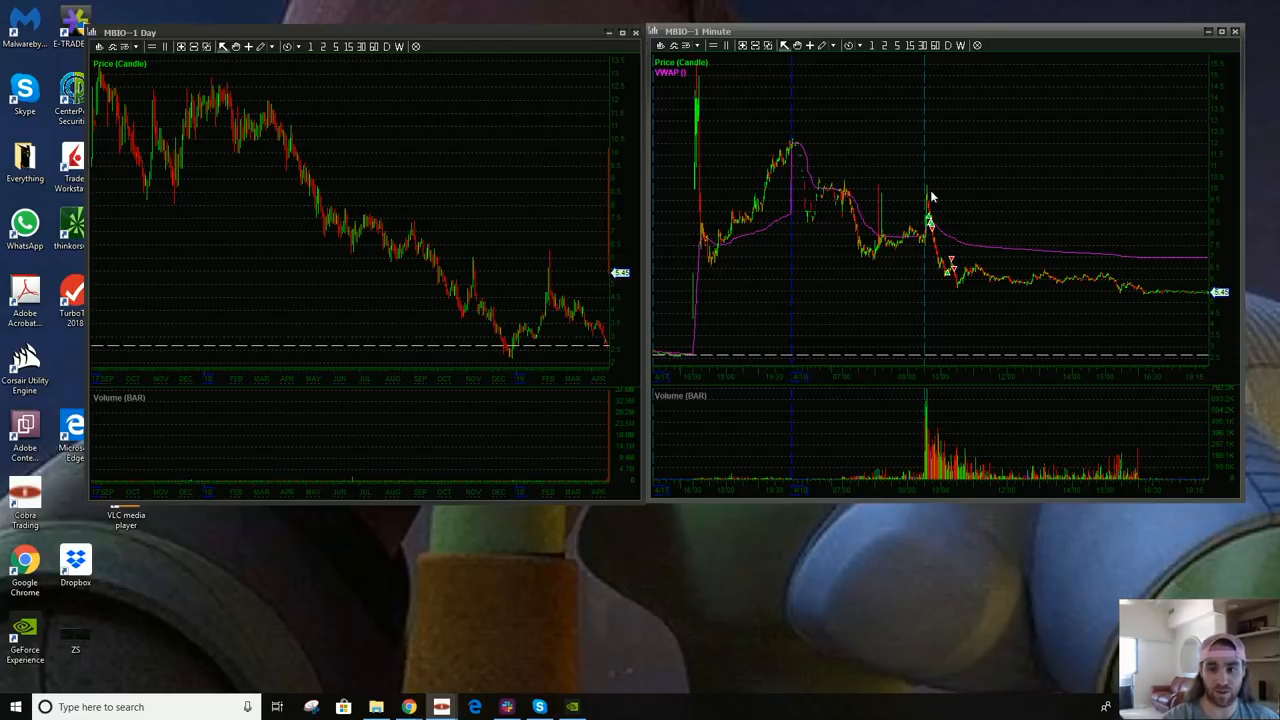
mouse_move(862, 188)
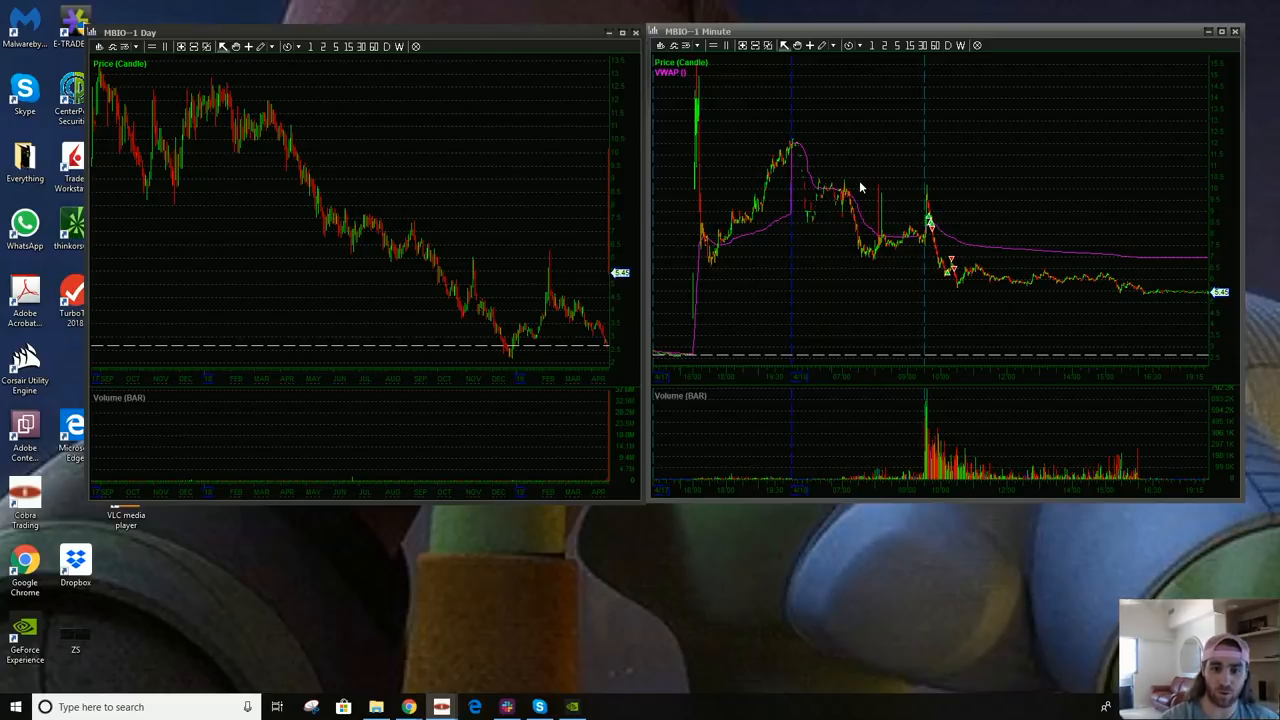
mouse_move(836, 146)
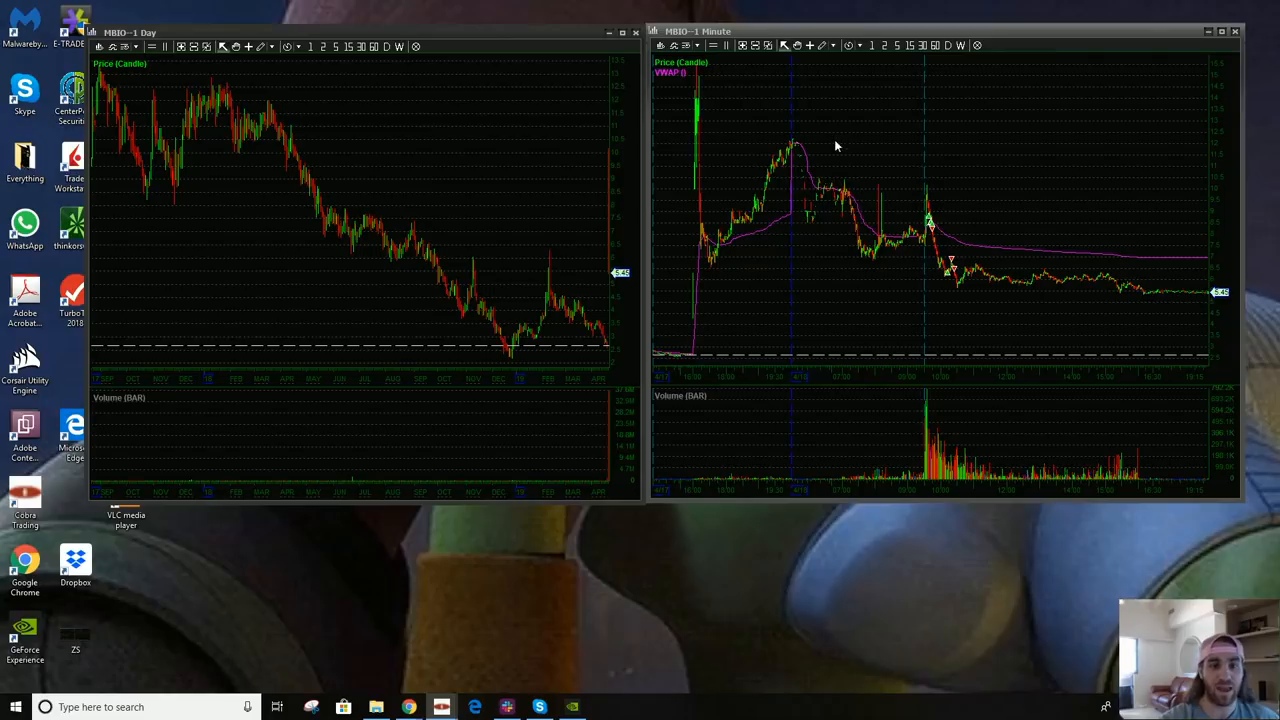
mouse_move(830, 148)
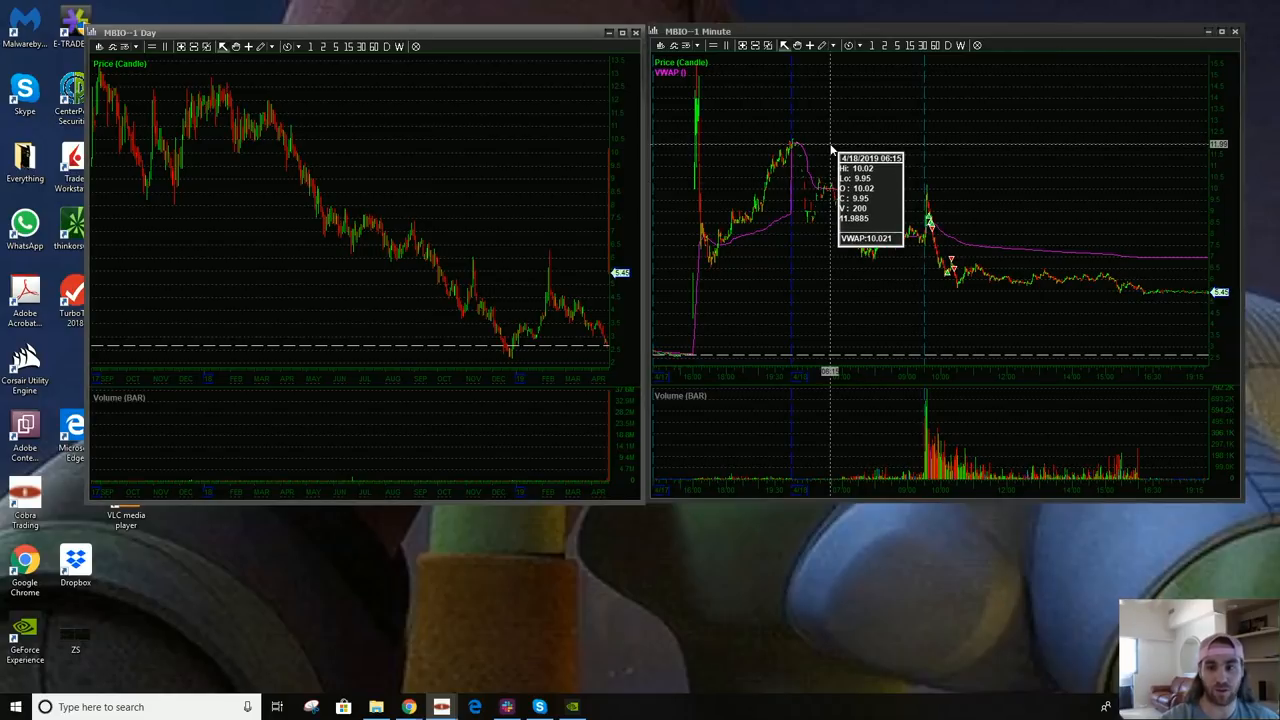
mouse_move(838, 148)
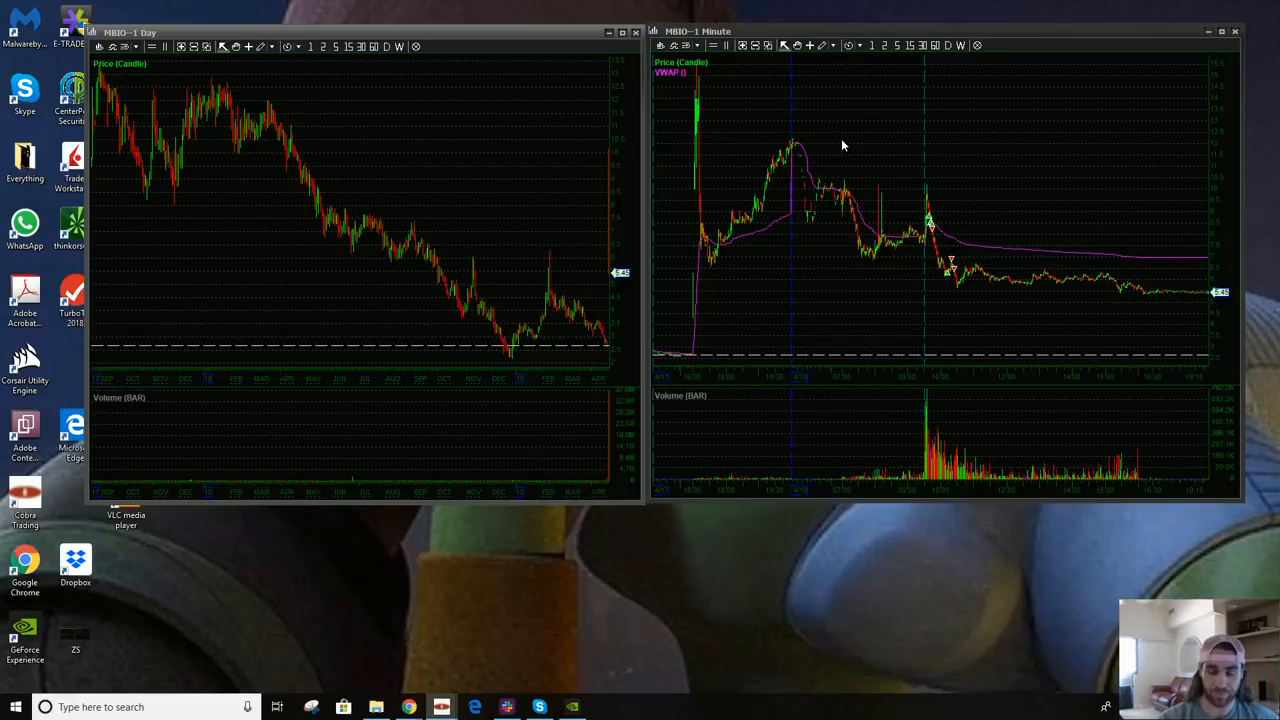
mouse_move(828, 140)
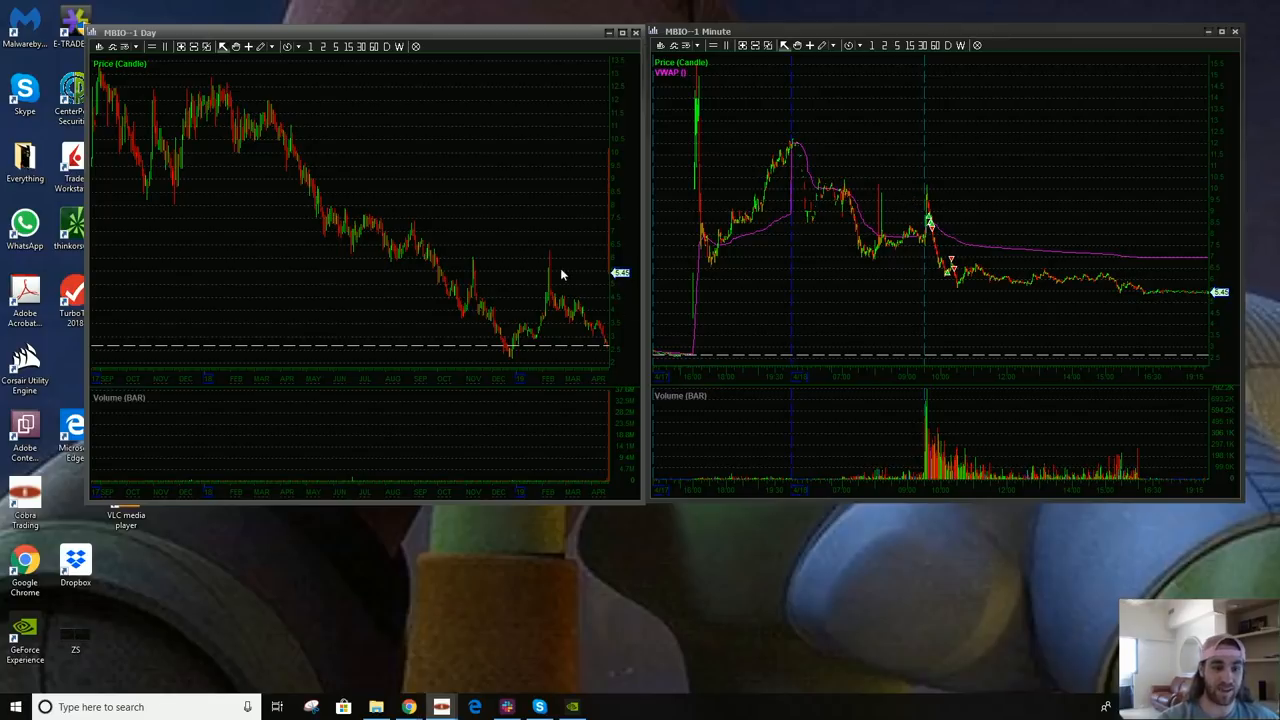
mouse_move(556, 264)
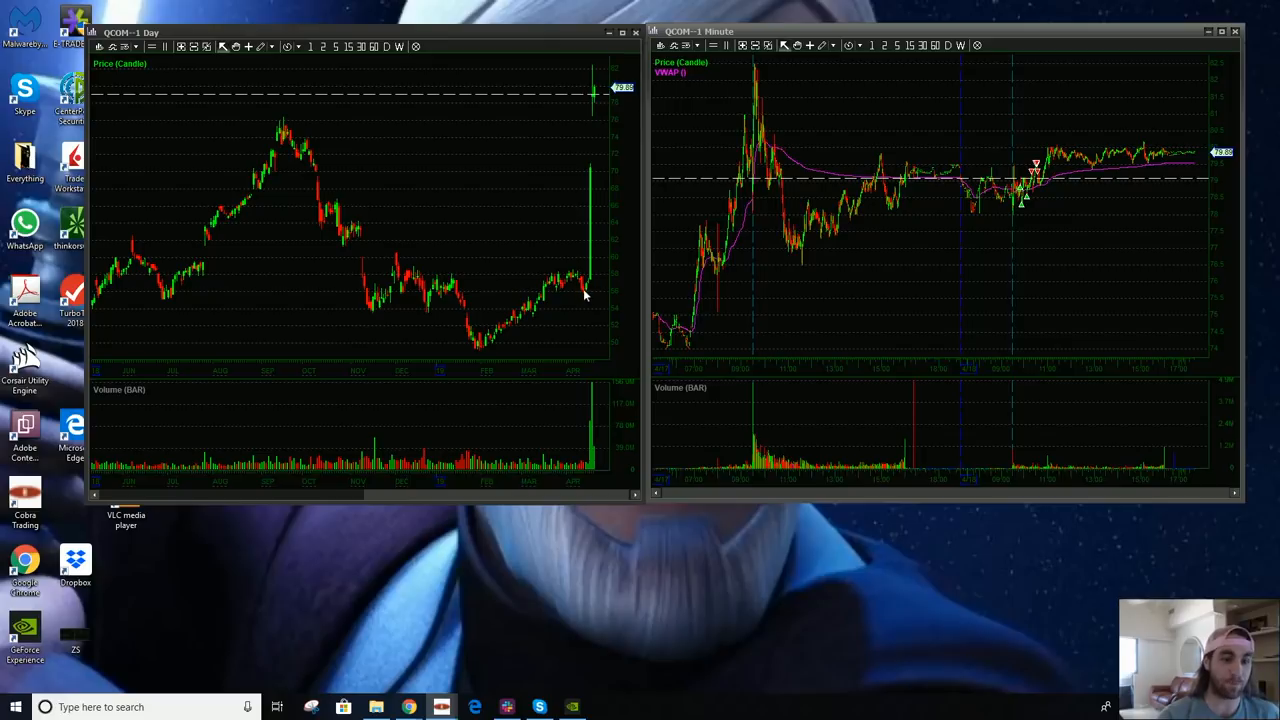
mouse_move(580, 128)
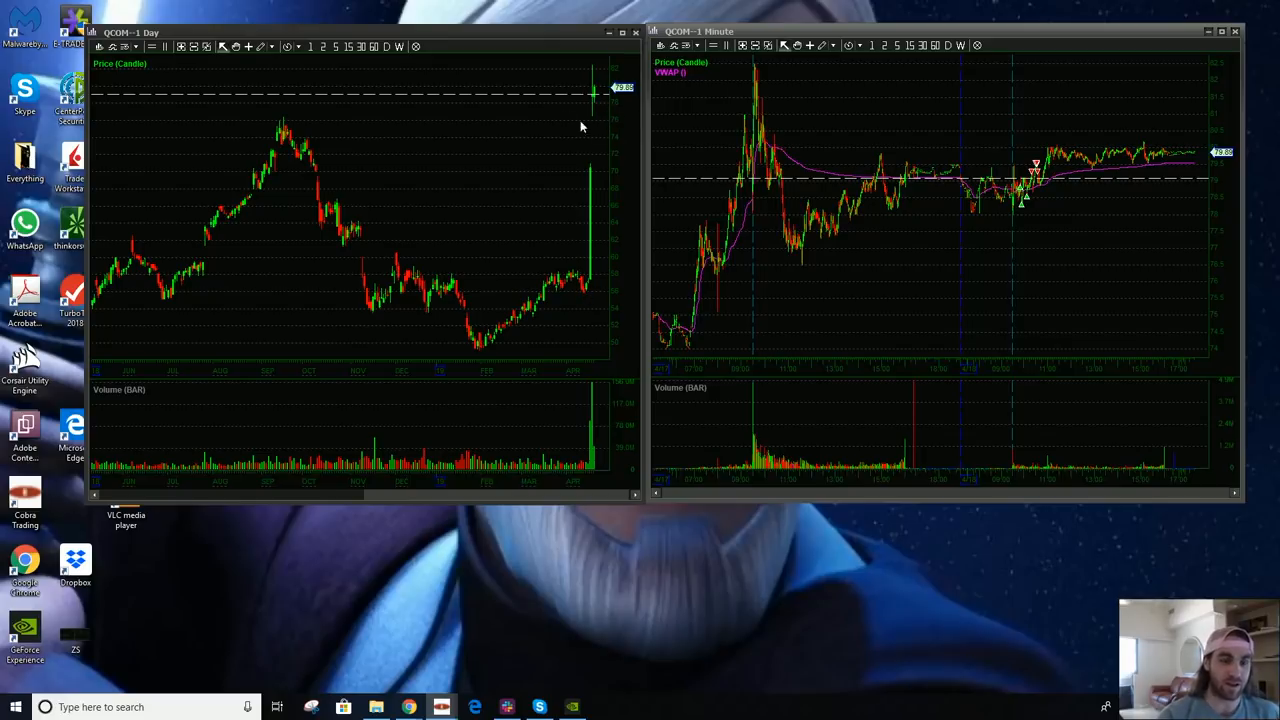
mouse_move(772, 112)
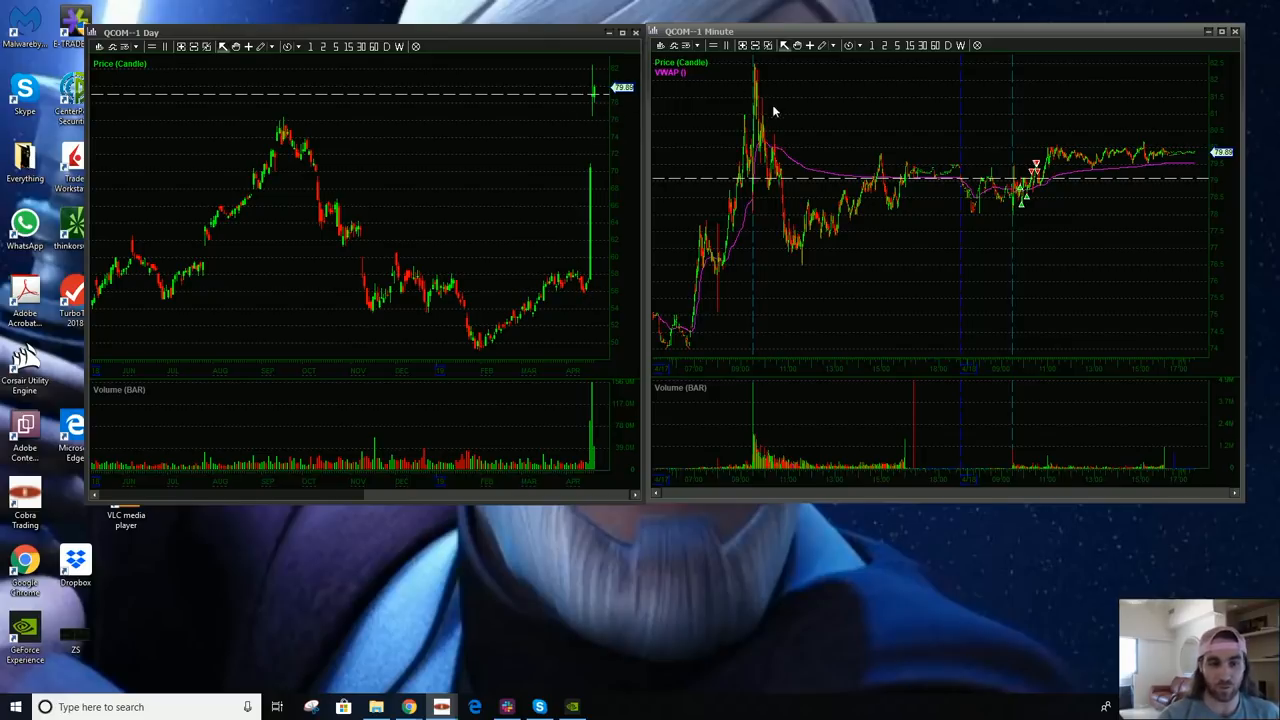
mouse_move(788, 222)
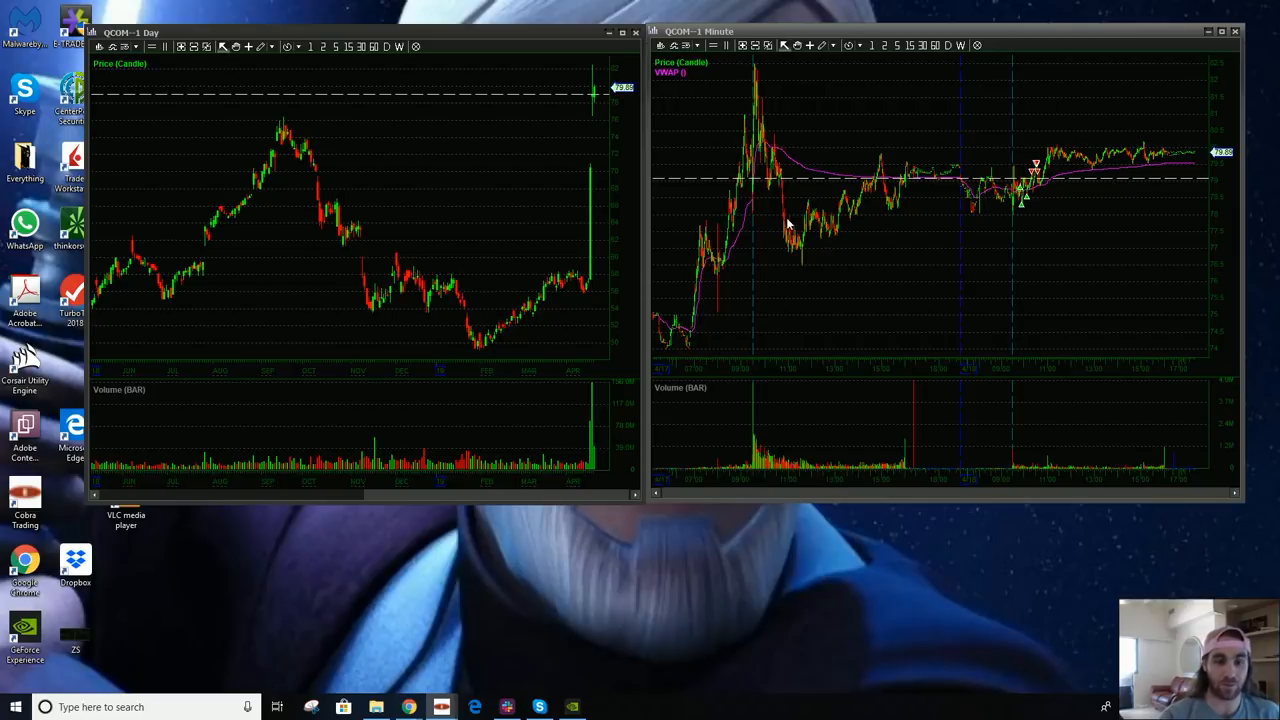
mouse_move(868, 276)
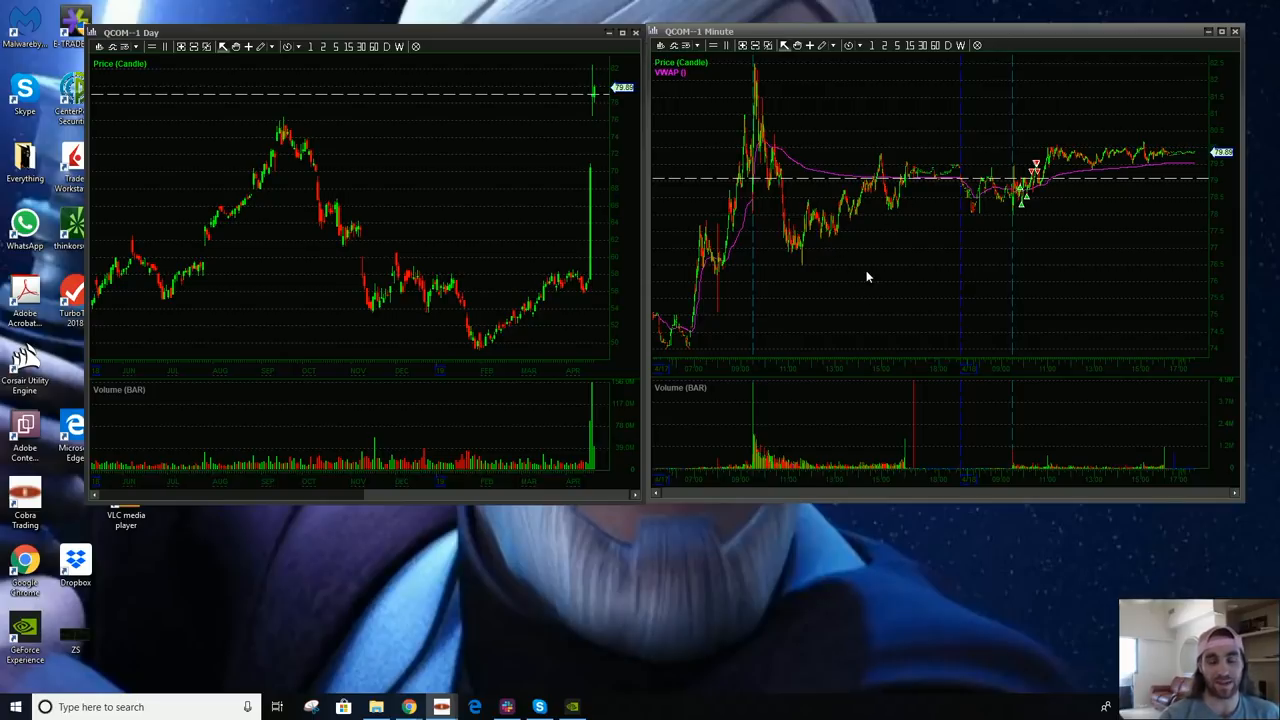
mouse_move(996, 196)
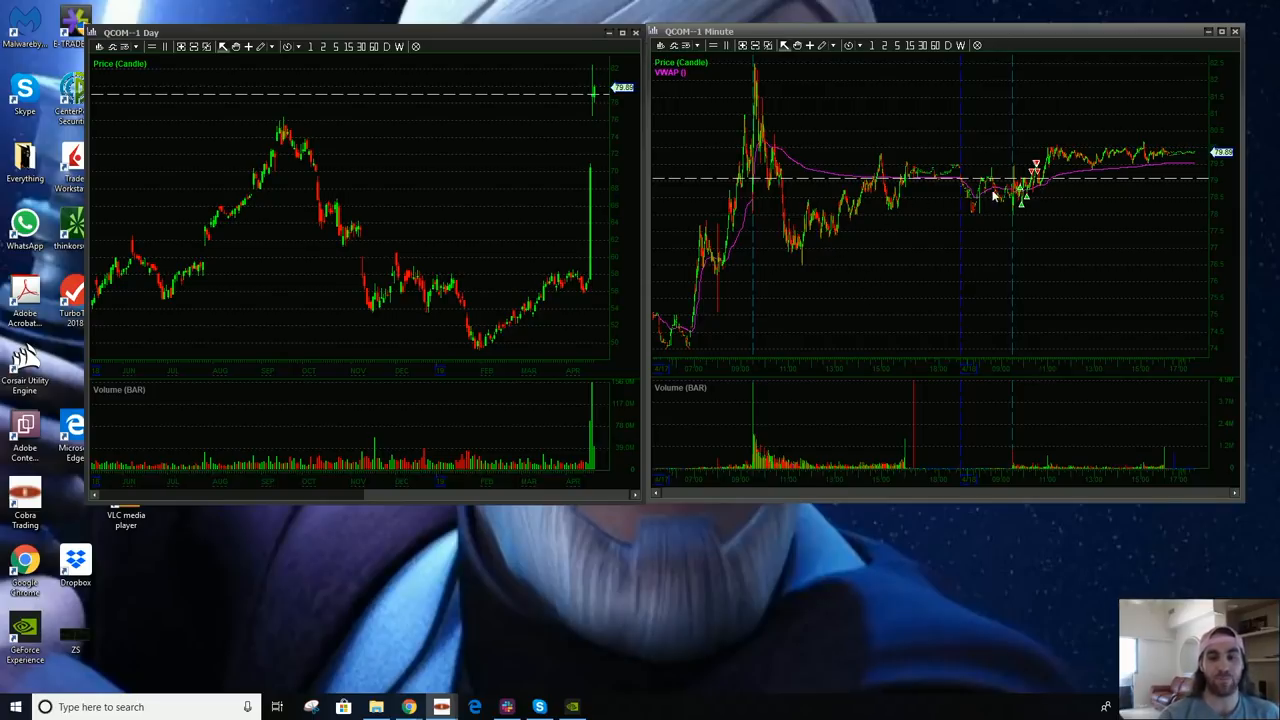
mouse_move(1022, 198)
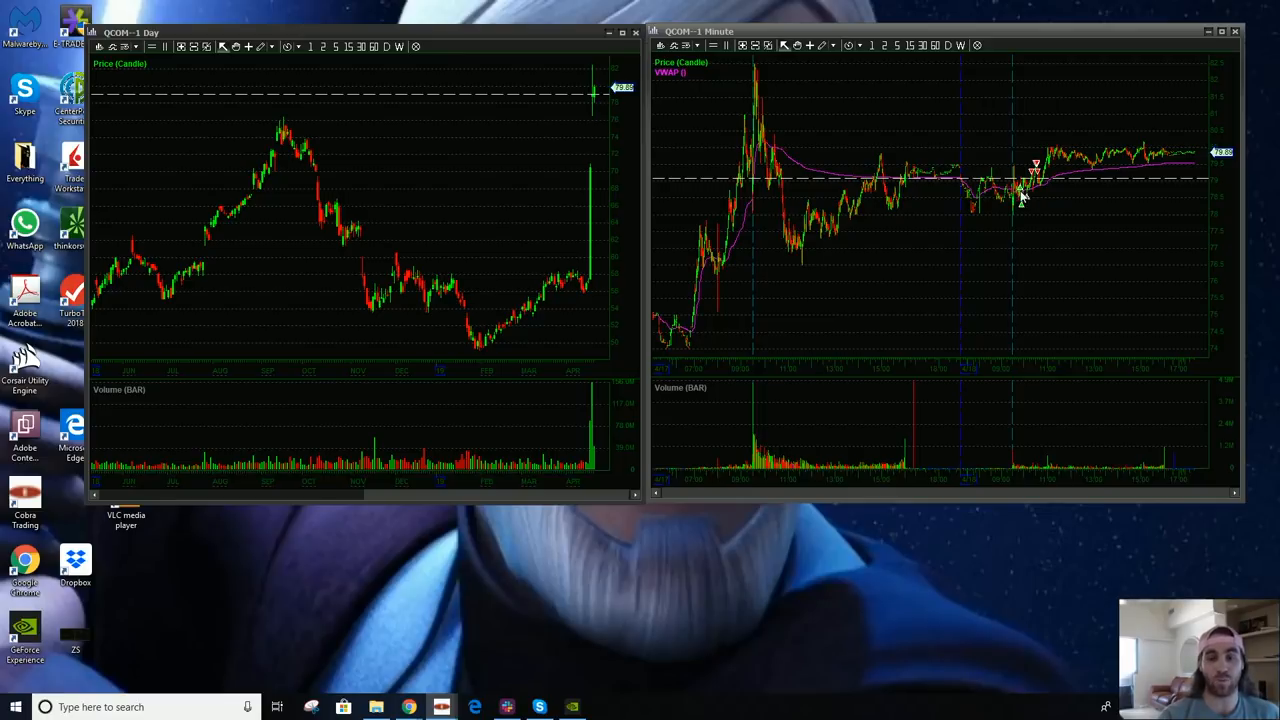
mouse_move(1006, 212)
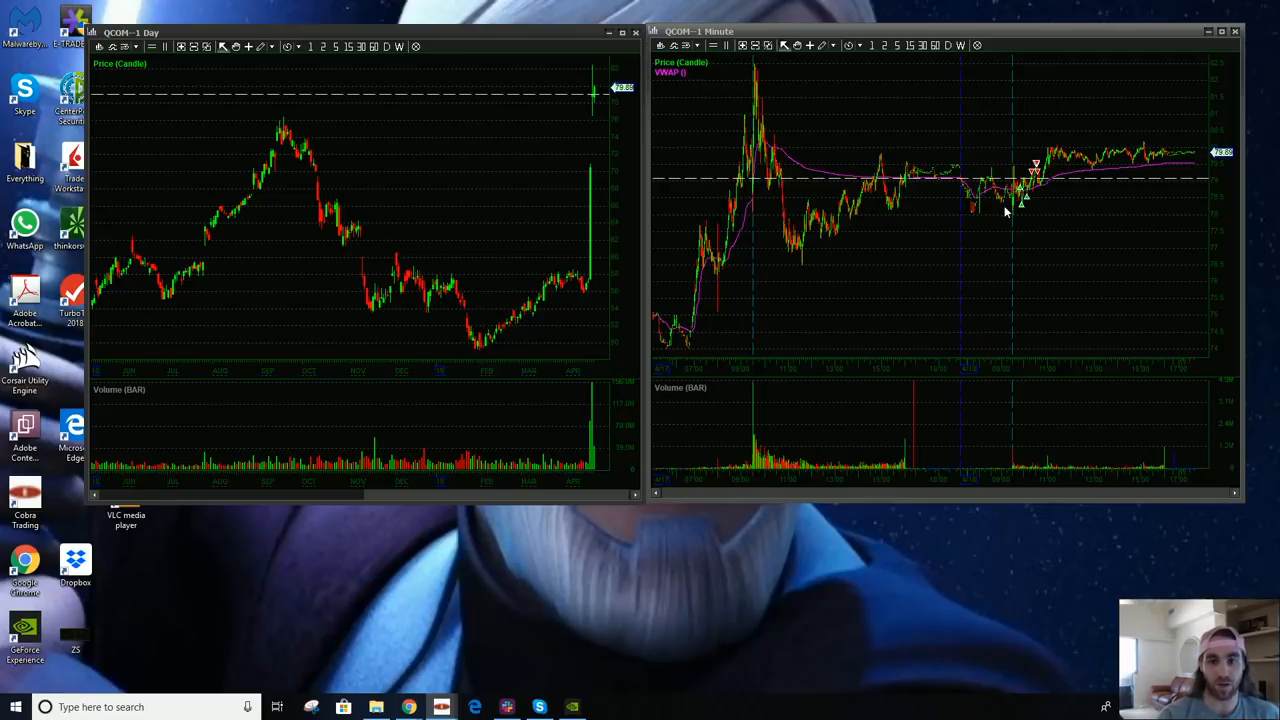
mouse_move(900, 108)
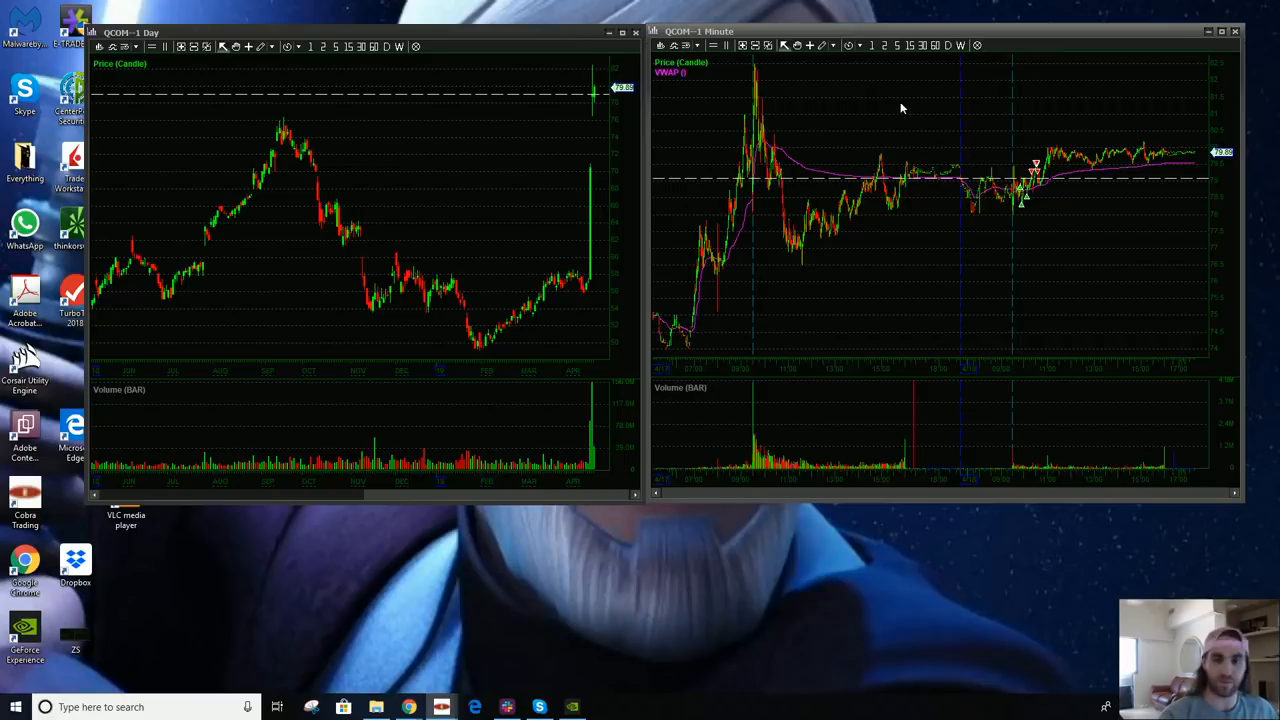
Step: Pan the QCOM 1-minute chart to the stretch where the trade markers sit
left_click_drag(932, 122, 1092, 350)
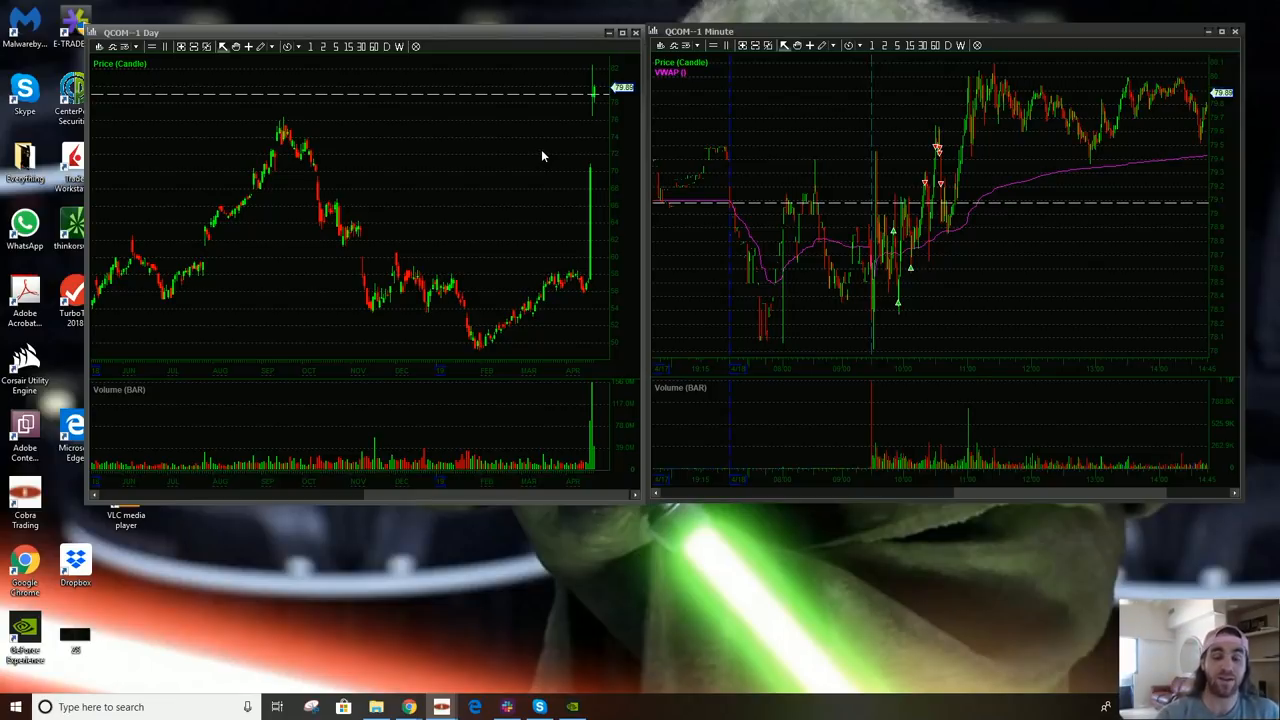
mouse_move(796, 212)
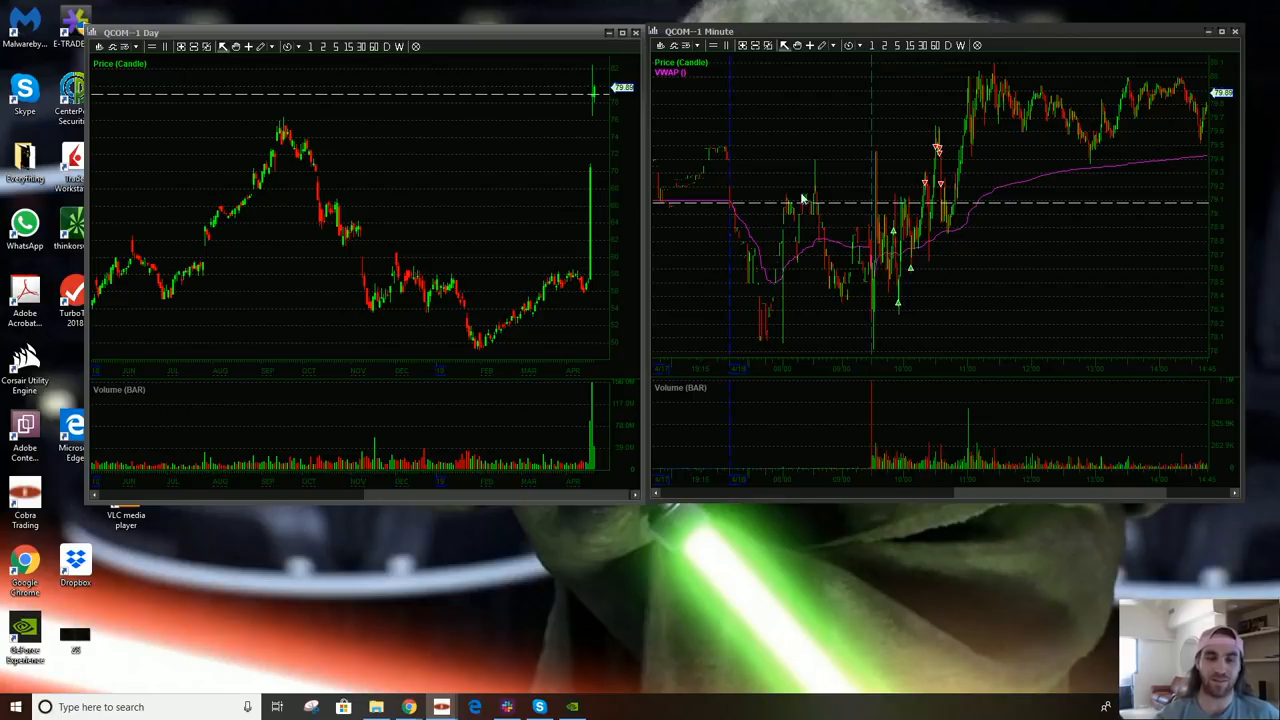
mouse_move(792, 192)
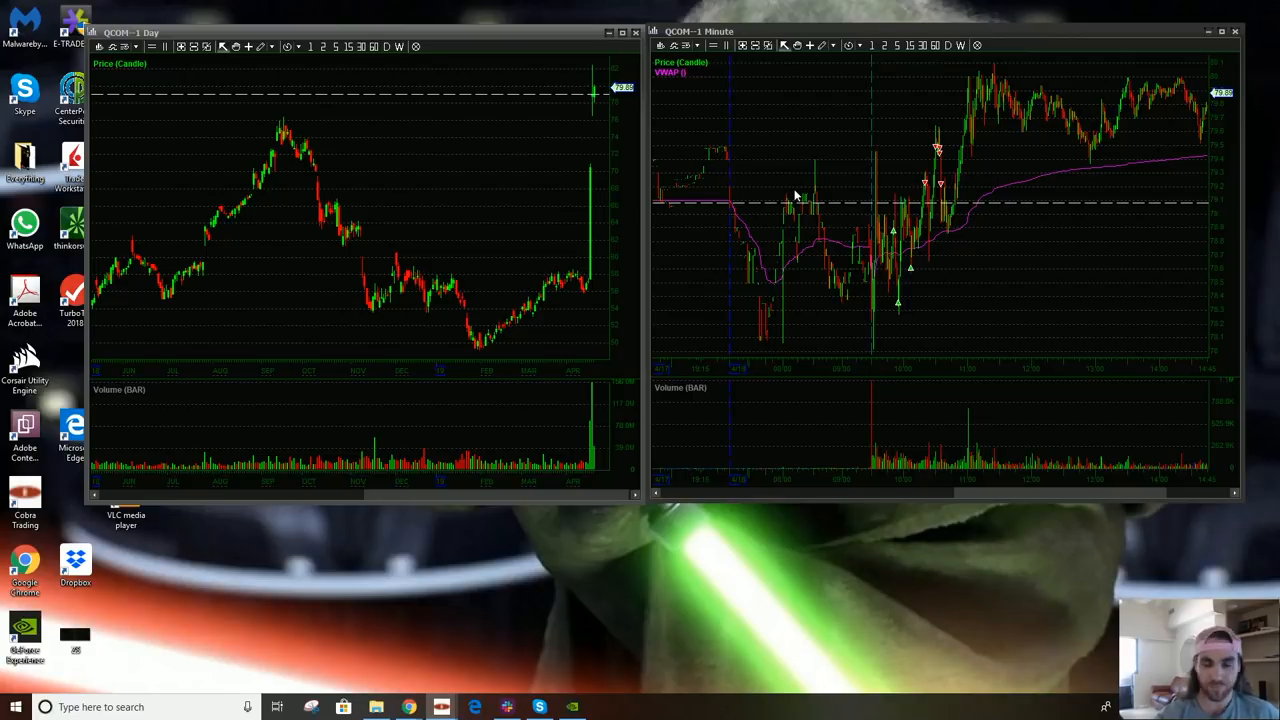
mouse_move(808, 248)
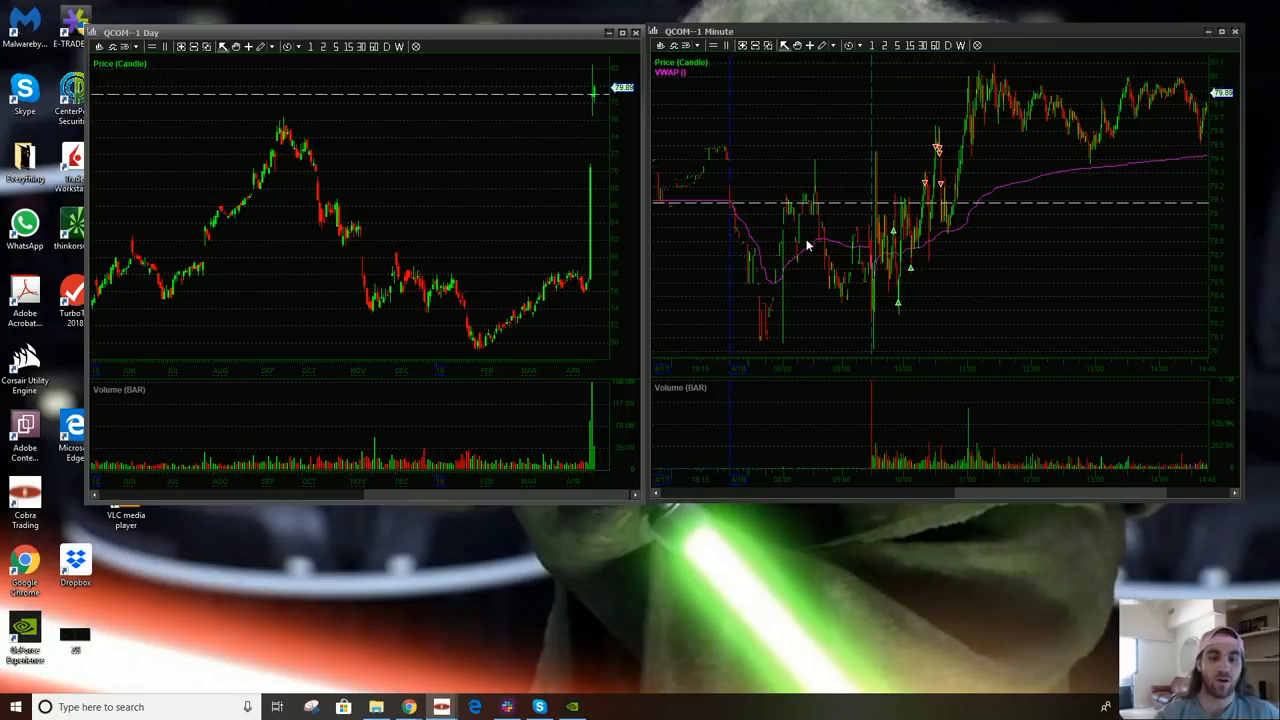